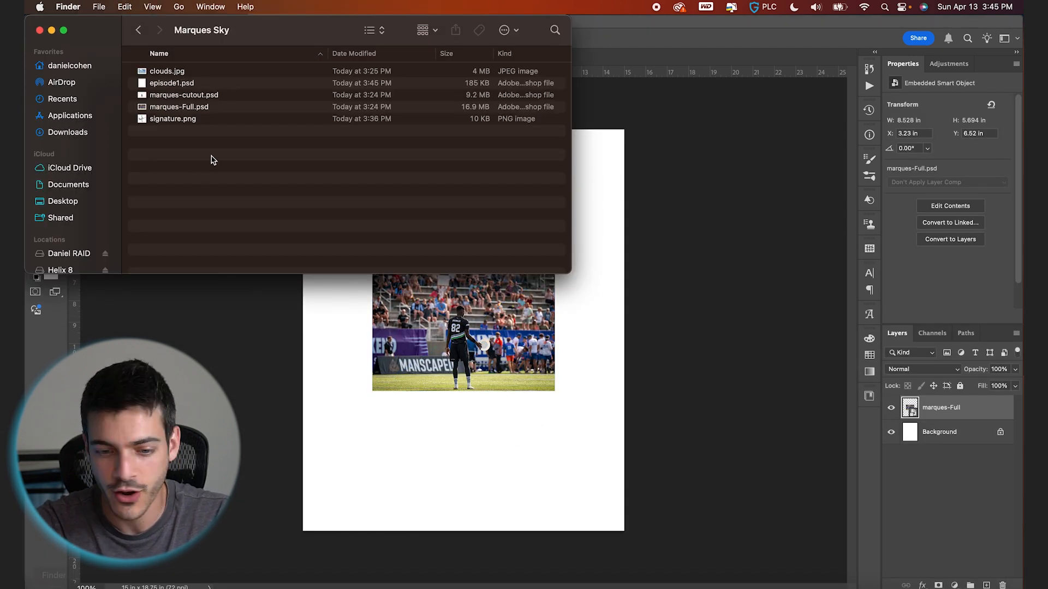
Drag marques-cutout.psd from the Marques Sky folder into the poster document.
{"action": "left_click", "coordinate": [463, 330]}
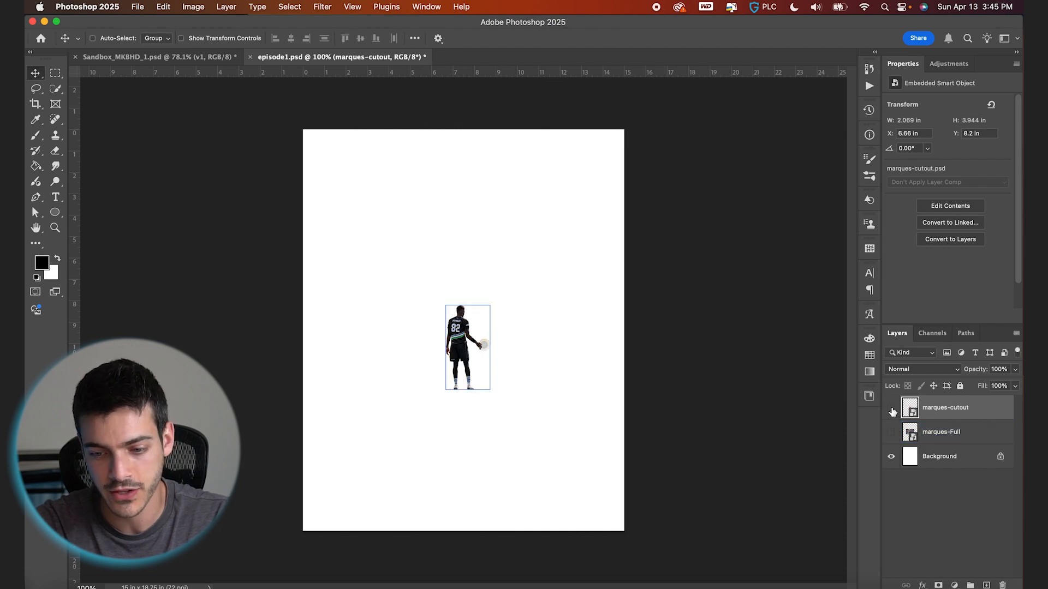
Show the marques-Full photo and select it together with the cutout layer for alignment.
{"action": "left_click", "coordinate": [890, 432]}
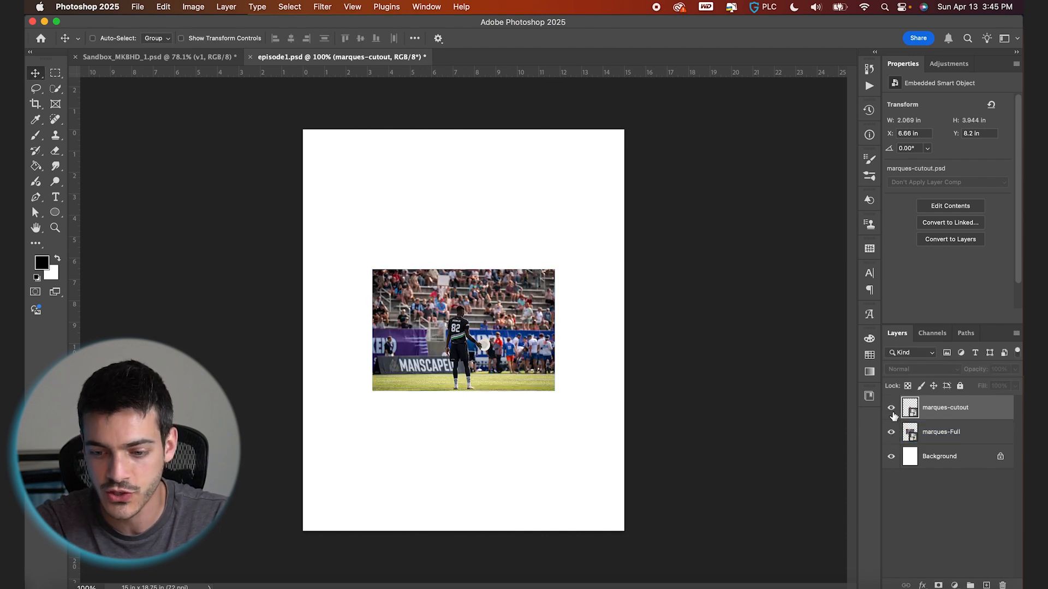
{"action": "left_click", "coordinate": [941, 432]}
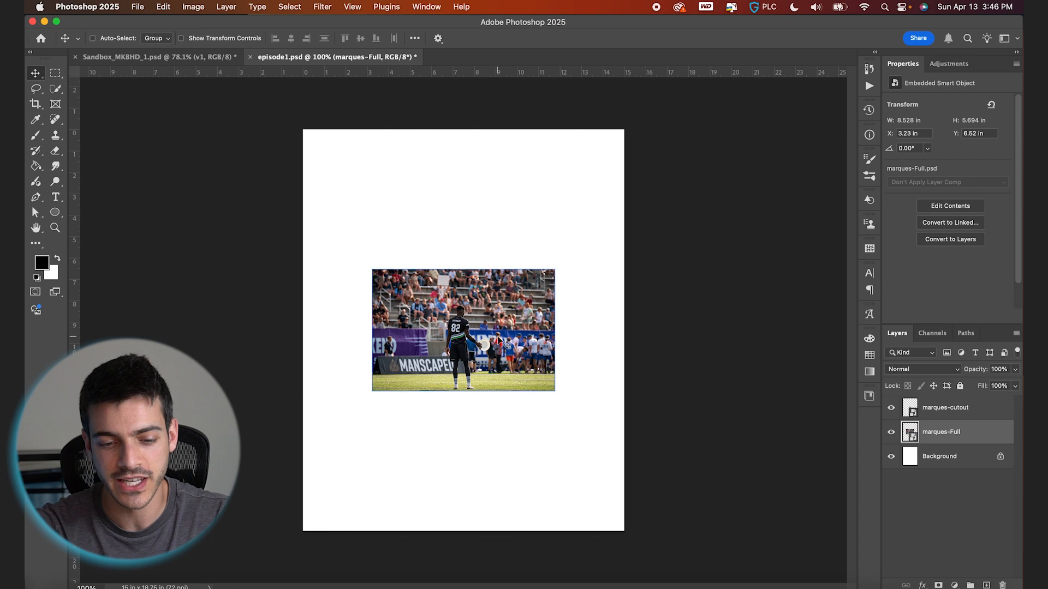
{"action": "left_click", "coordinate": [944, 407]}
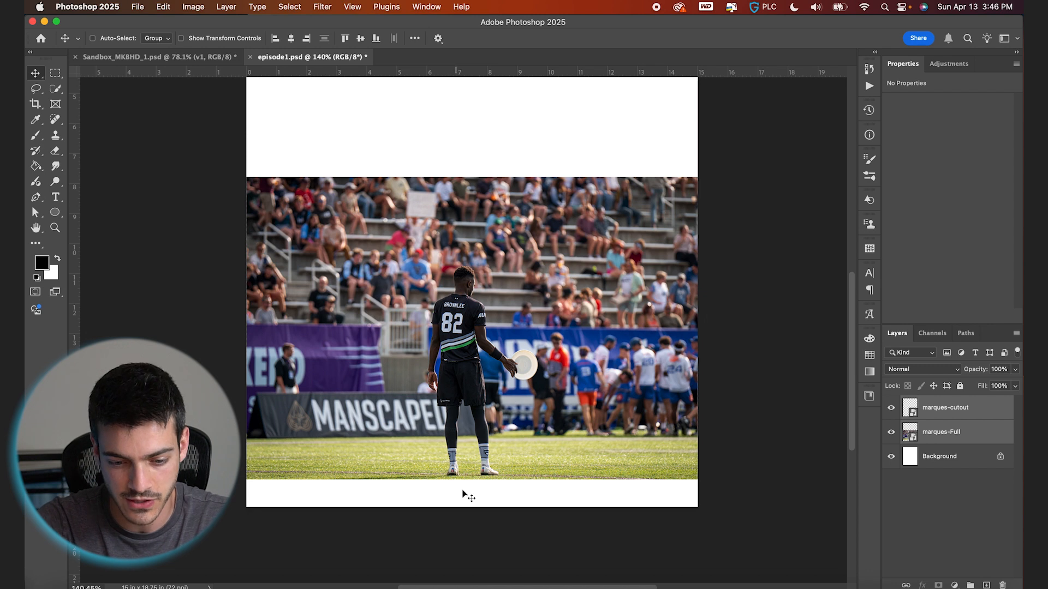
Add a new layer and Generative Fill the empty bottom strip with grass, no prompt.
{"action": "left_click", "coordinate": [941, 432]}
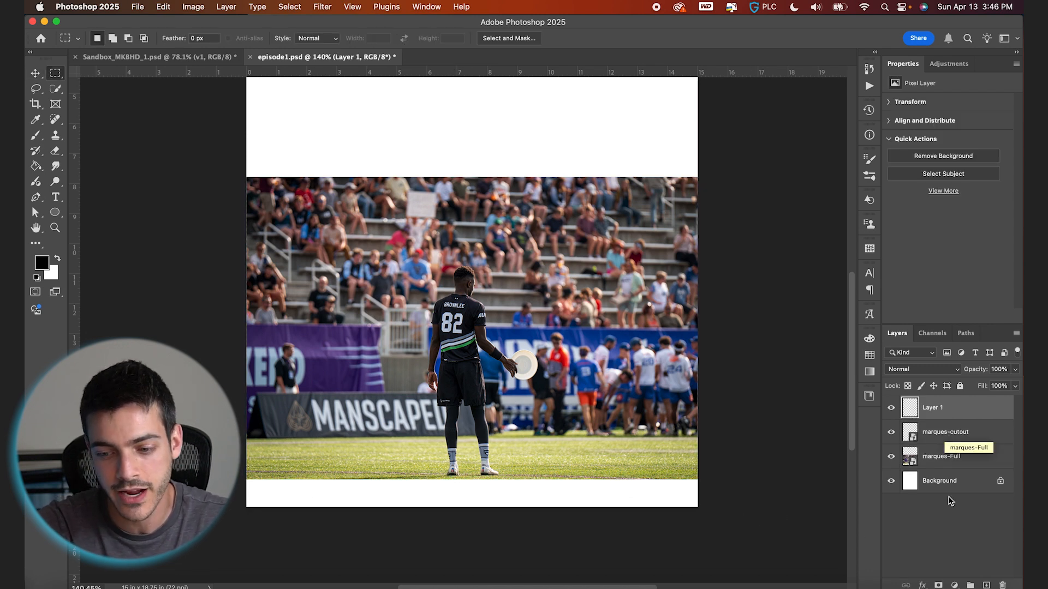
{"action": "mouse_move", "coordinate": [56, 73]}
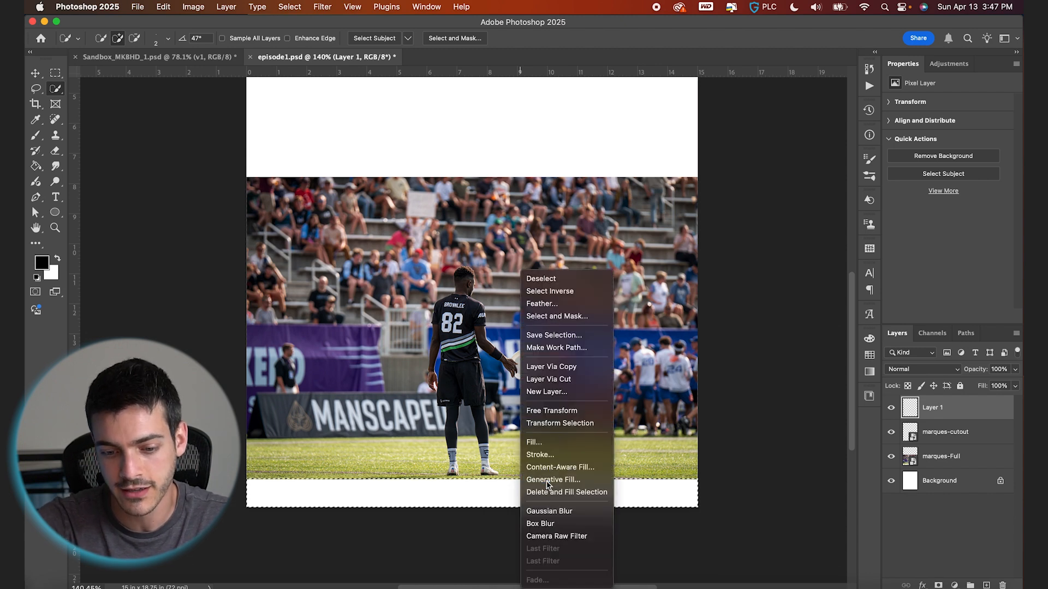
{"action": "left_click", "coordinate": [552, 480]}
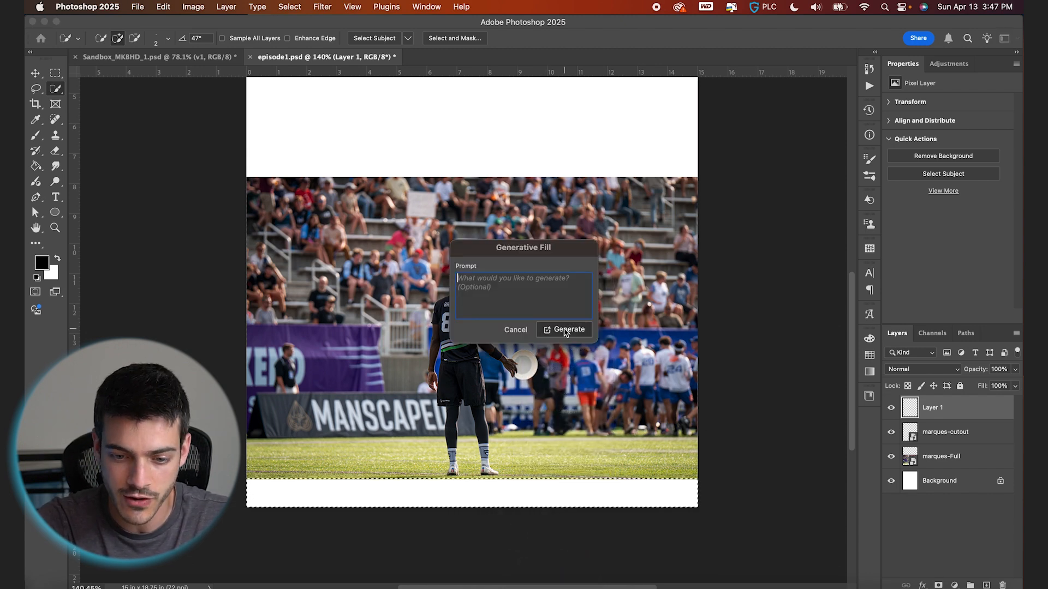
{"action": "left_click", "coordinate": [568, 330]}
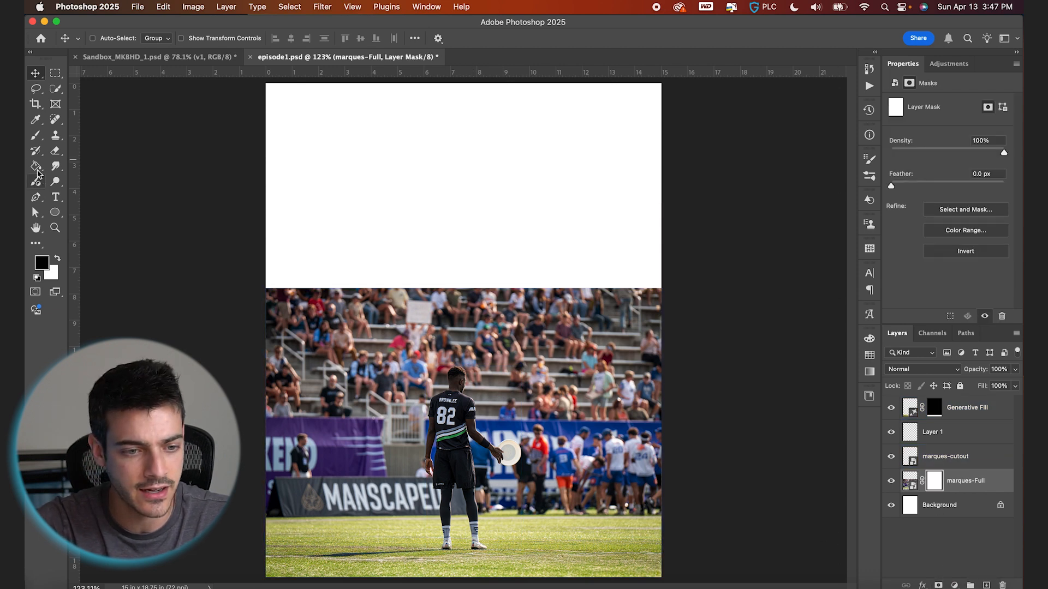
Fade out the stadium on the marques-Full mask with a black-to-white Basics gradient.
{"action": "left_click", "coordinate": [35, 165]}
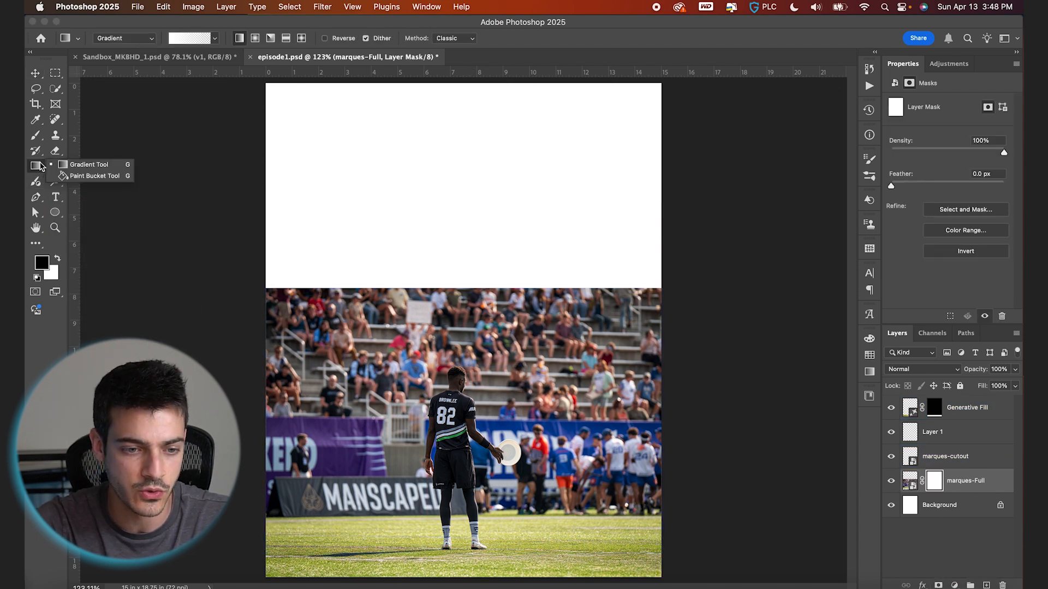
{"action": "left_click", "coordinate": [192, 38]}
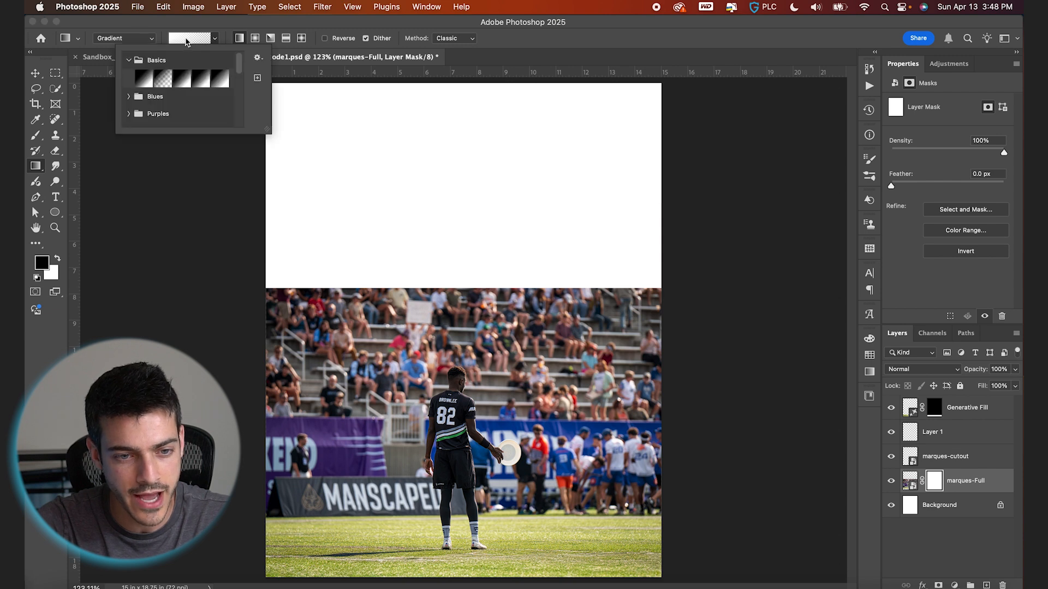
{"action": "left_click", "coordinate": [162, 77]}
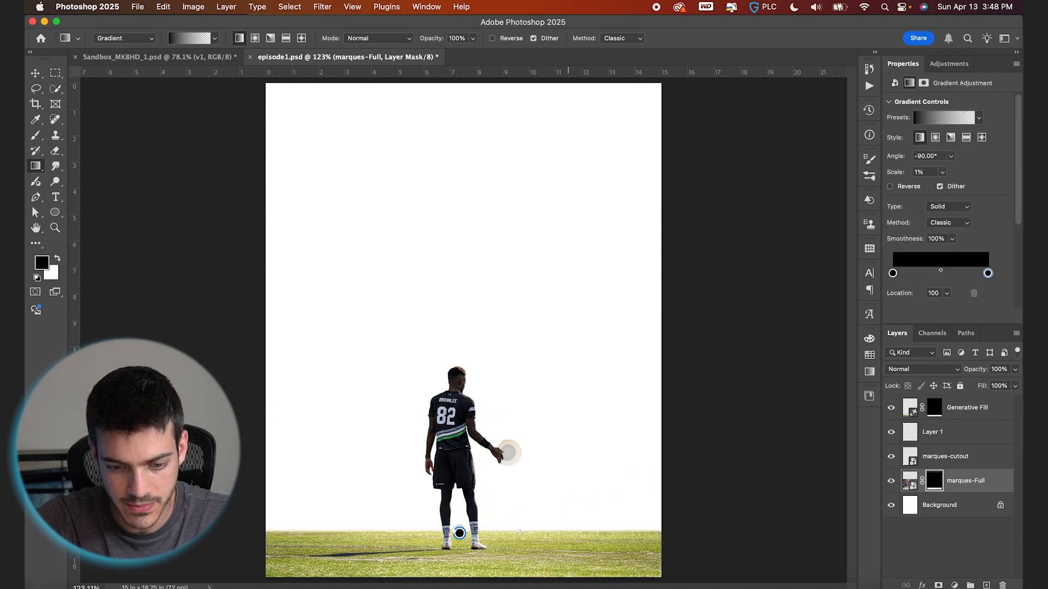
{"action": "left_click", "coordinate": [35, 73]}
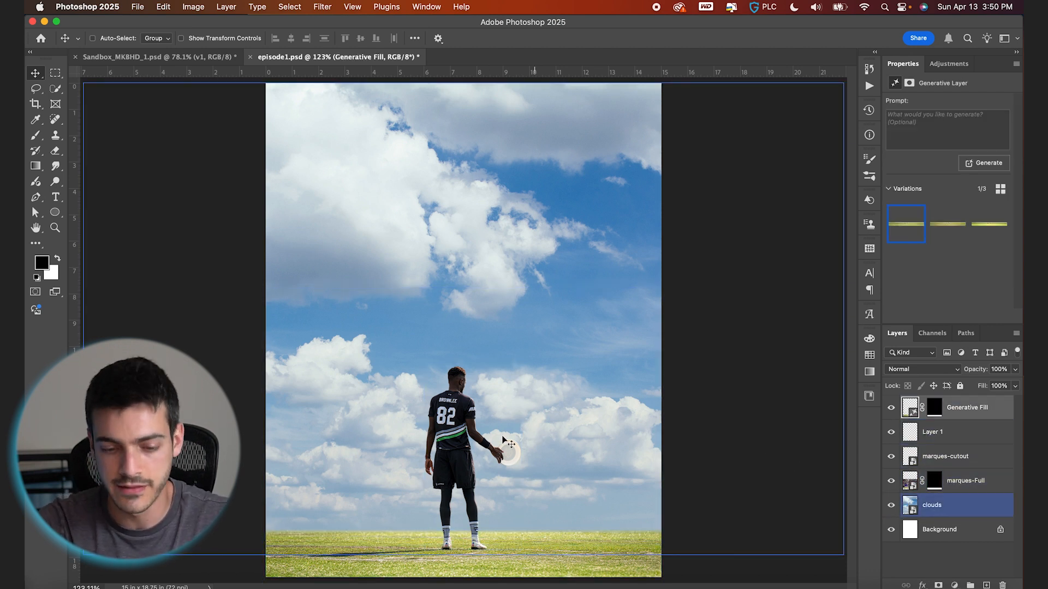
Move the marques-cutout layer to the top of the layer stack above the grass fill.
{"action": "left_click", "coordinate": [946, 456]}
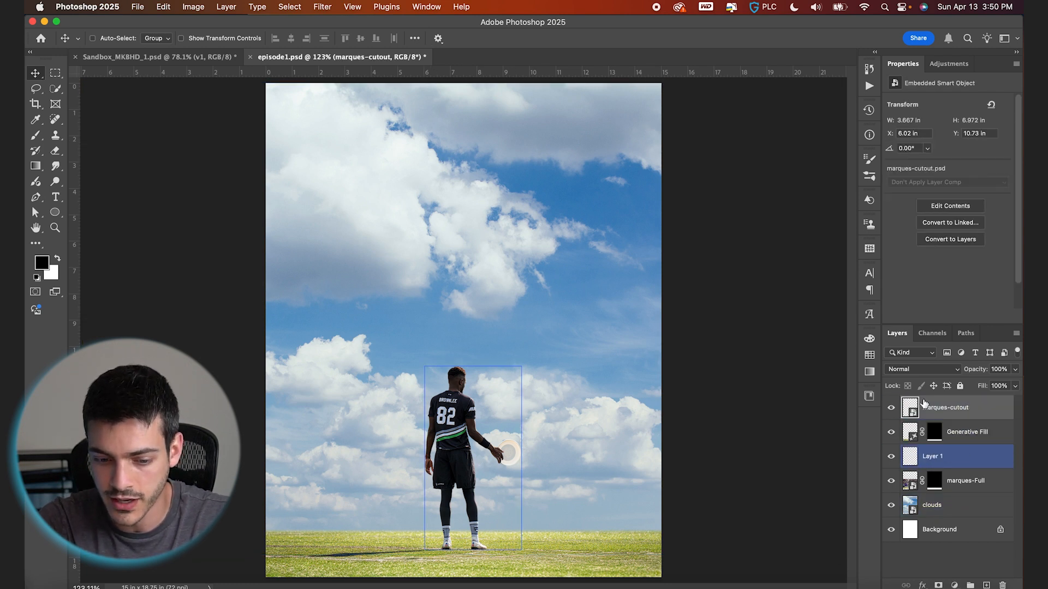
Apply a Camera Raw filter to the cutout: lower contrast, lift shadows, add texture.
{"action": "left_click", "coordinate": [323, 7]}
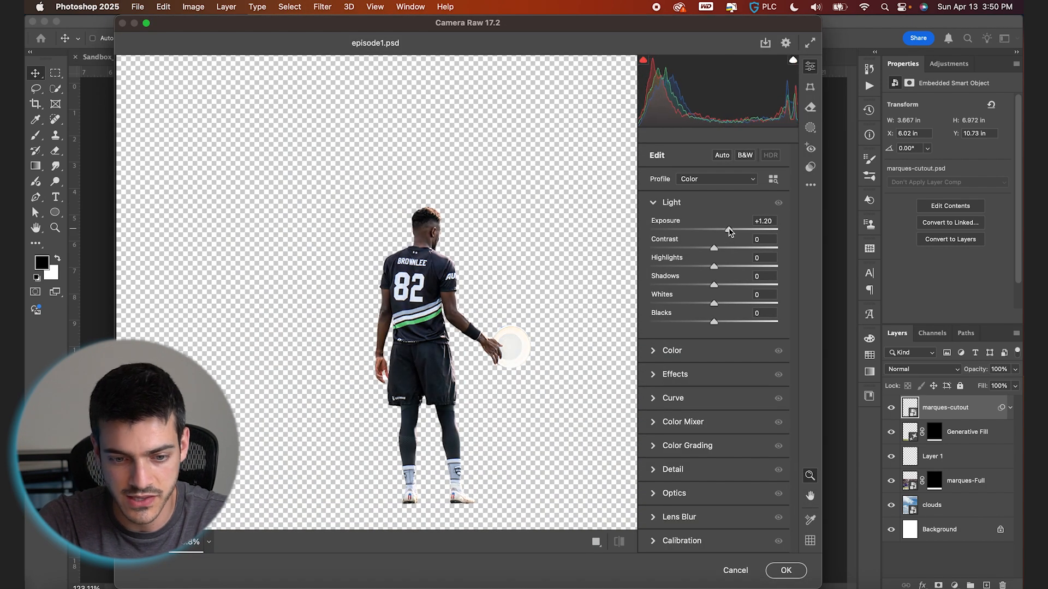
{"action": "left_click", "coordinate": [785, 570]}
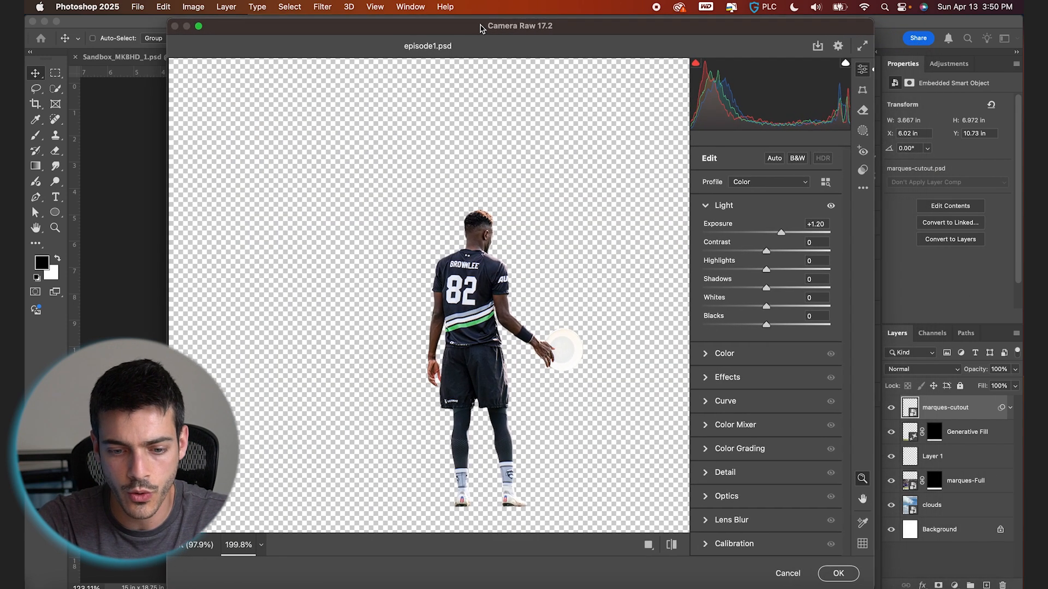
{"action": "left_click_drag", "start_coordinate": [766, 251], "coordinate": [754, 251]}
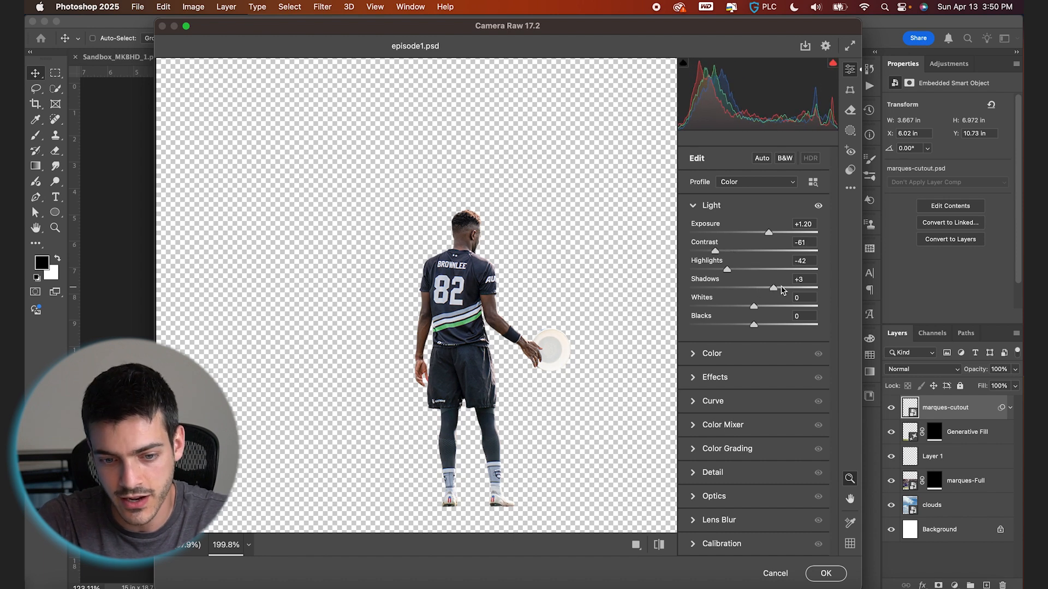
{"action": "left_click_drag", "start_coordinate": [754, 287], "coordinate": [768, 287]}
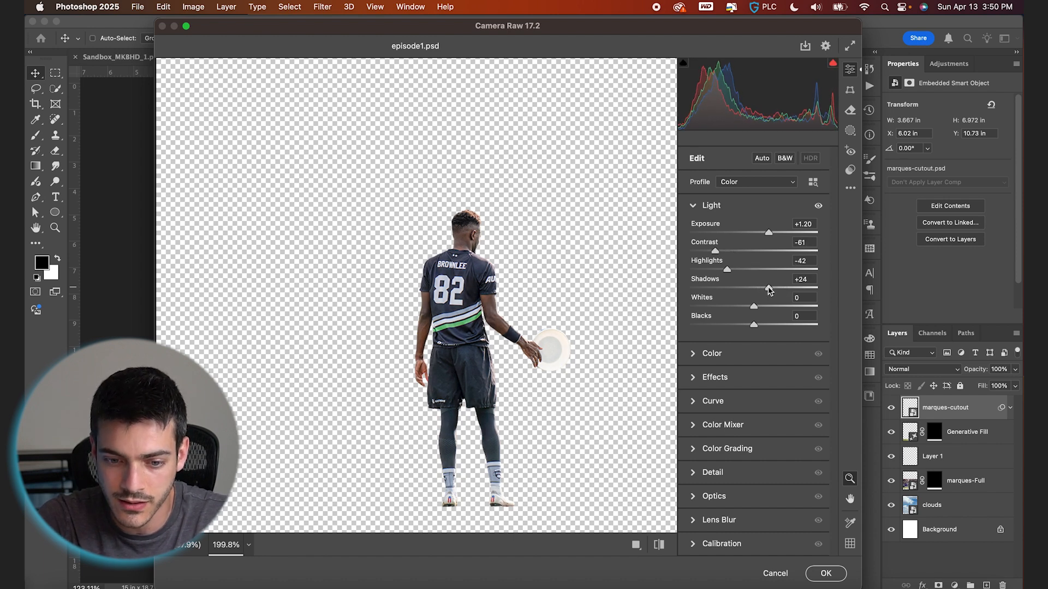
{"action": "left_click_drag", "start_coordinate": [755, 305], "coordinate": [764, 306]}
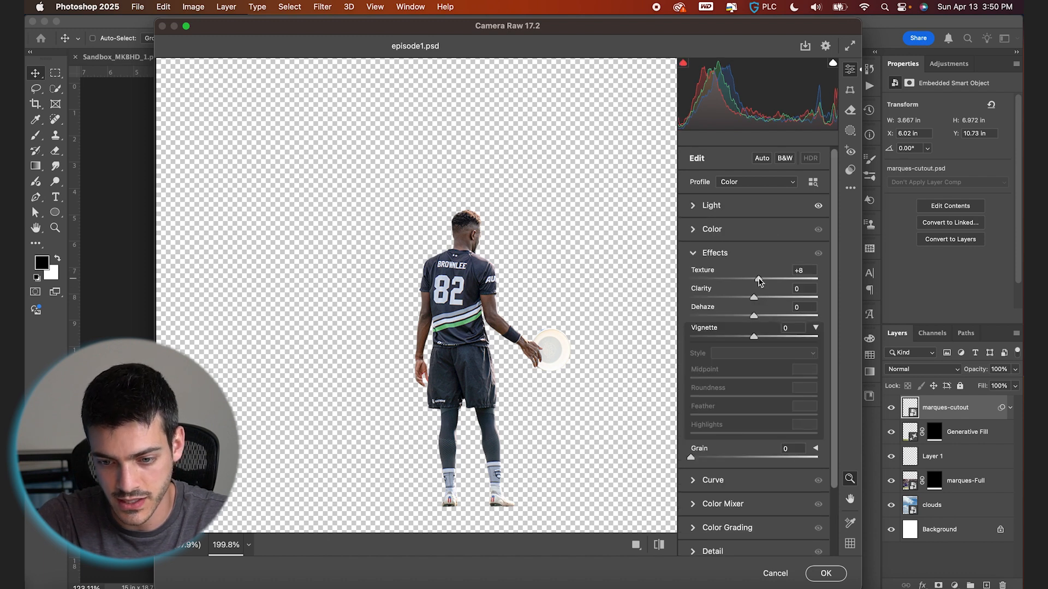
{"action": "left_click", "coordinate": [714, 252]}
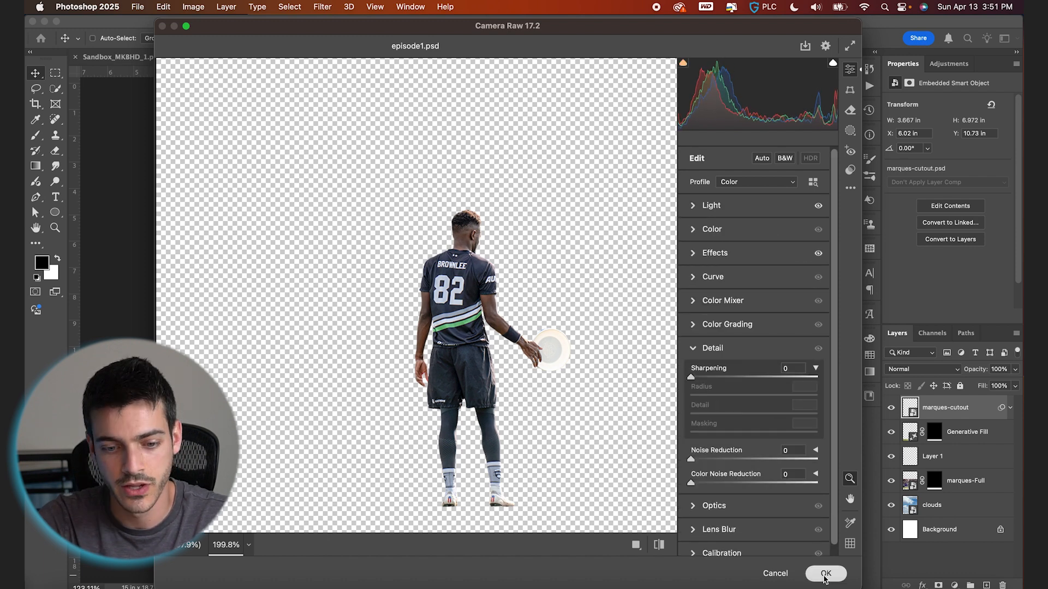
{"action": "left_click", "coordinate": [825, 573]}
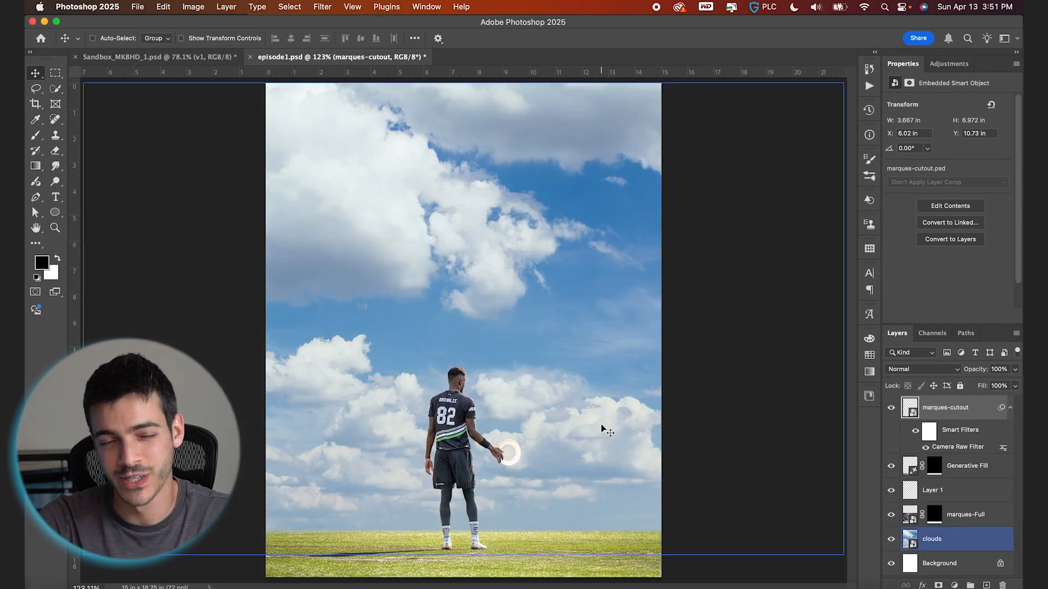
Add a Selective Color adjustment above the grass fill and shift its Yellows toward green.
{"action": "left_click", "coordinate": [966, 466]}
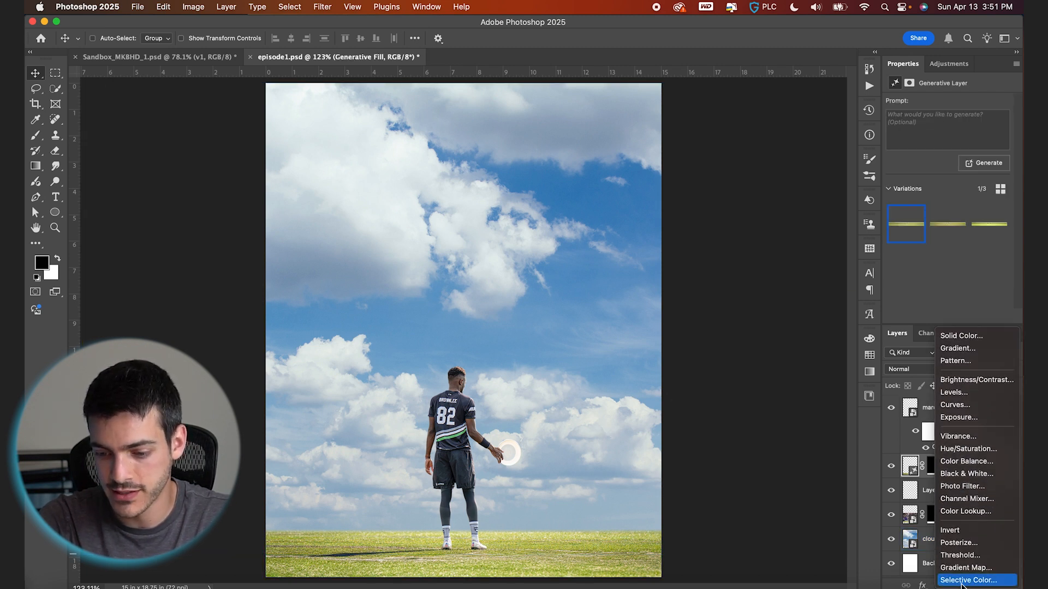
{"action": "left_click", "coordinate": [973, 579]}
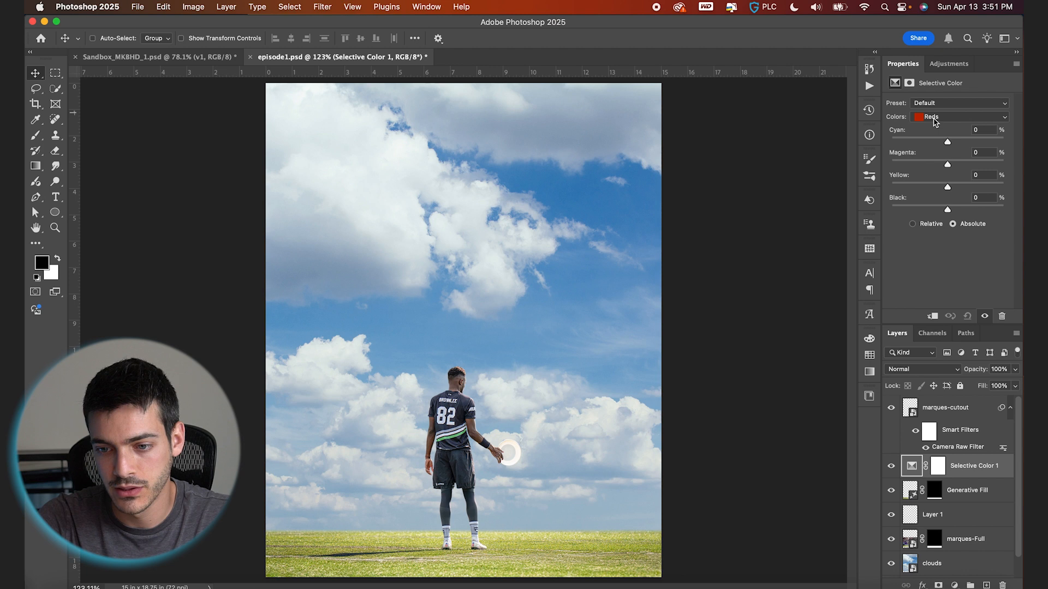
{"action": "left_click", "coordinate": [959, 117]}
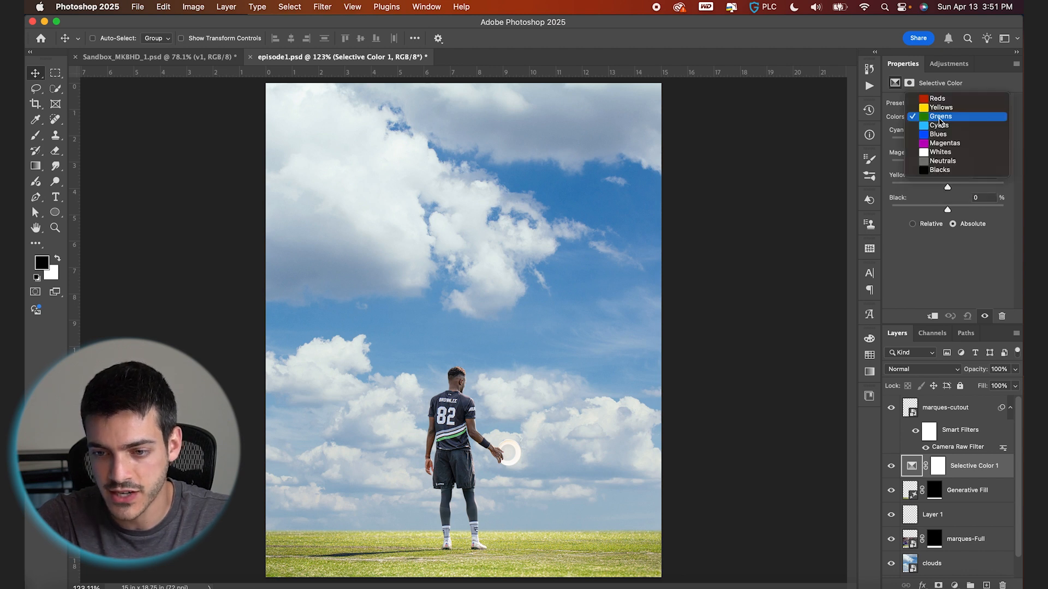
{"action": "left_click", "coordinate": [939, 116]}
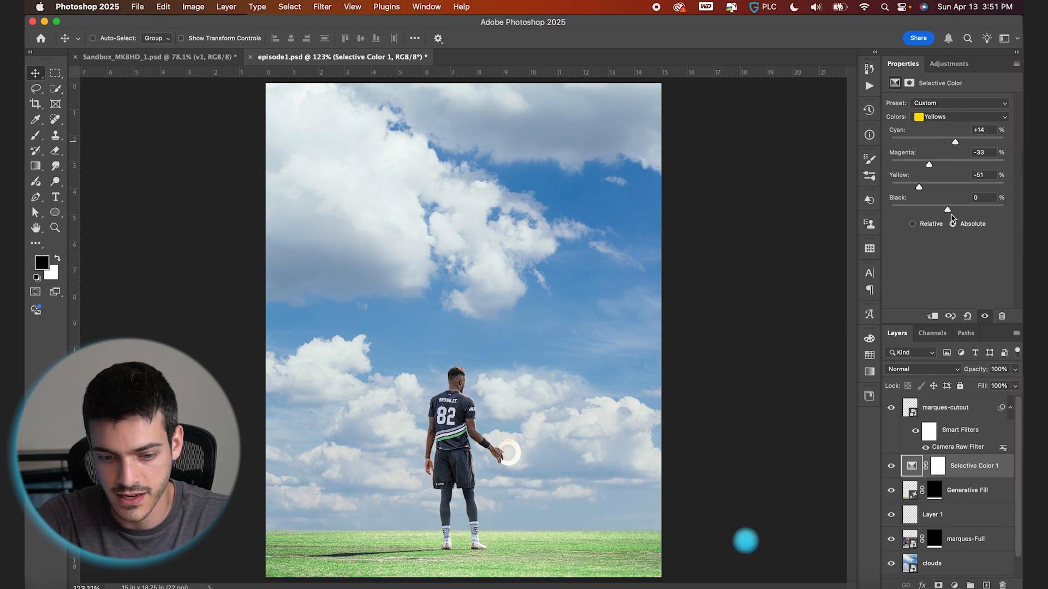
{"action": "left_click_drag", "start_coordinate": [947, 210], "coordinate": [959, 210]}
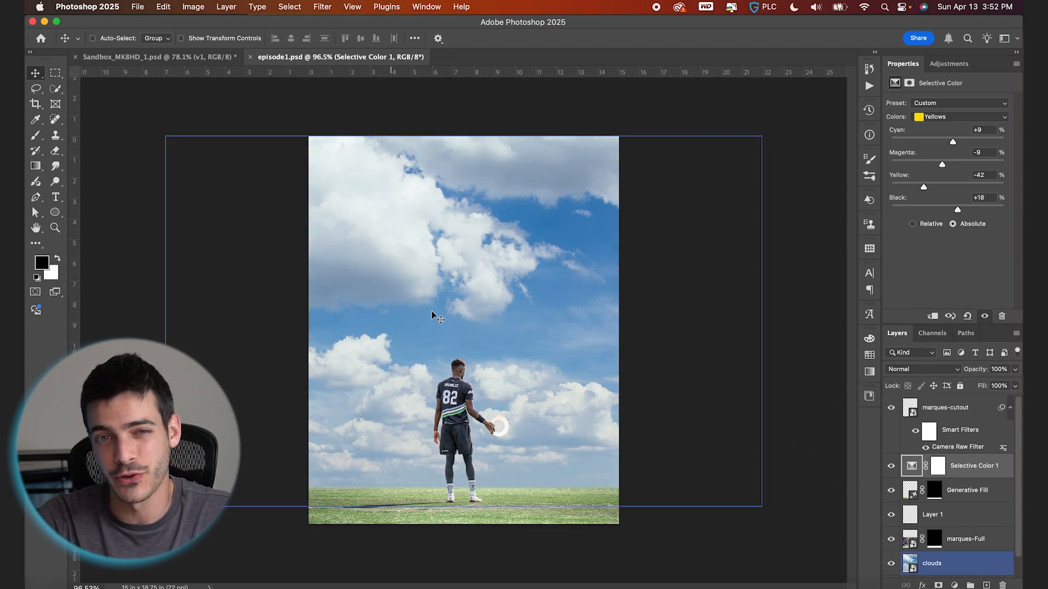
Blur the clouds layer as a smart filter and add a second Selective Color adjustment.
{"action": "left_click", "coordinate": [322, 6]}
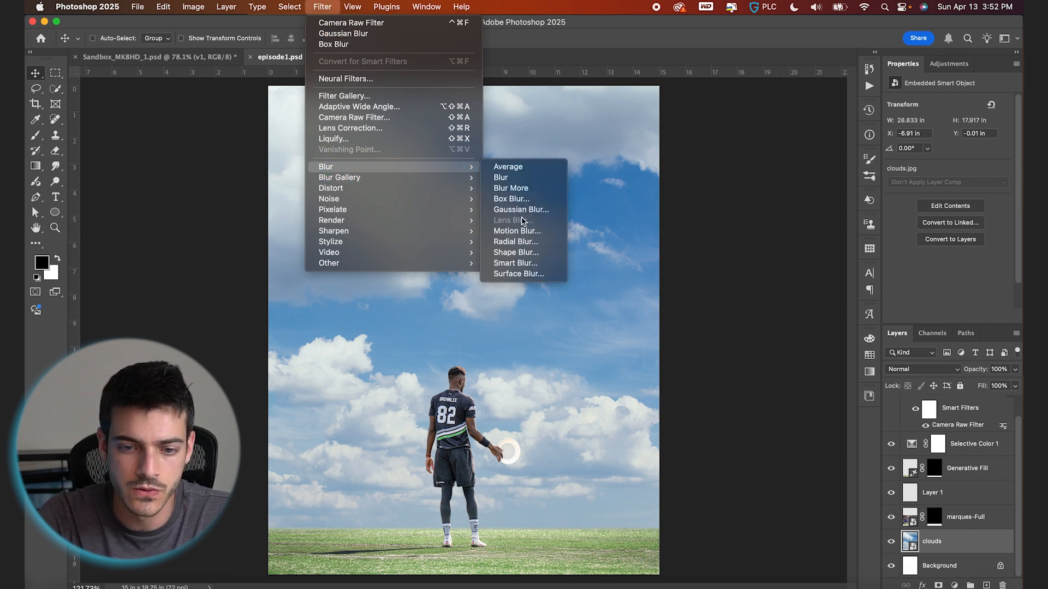
{"action": "left_click", "coordinate": [511, 199]}
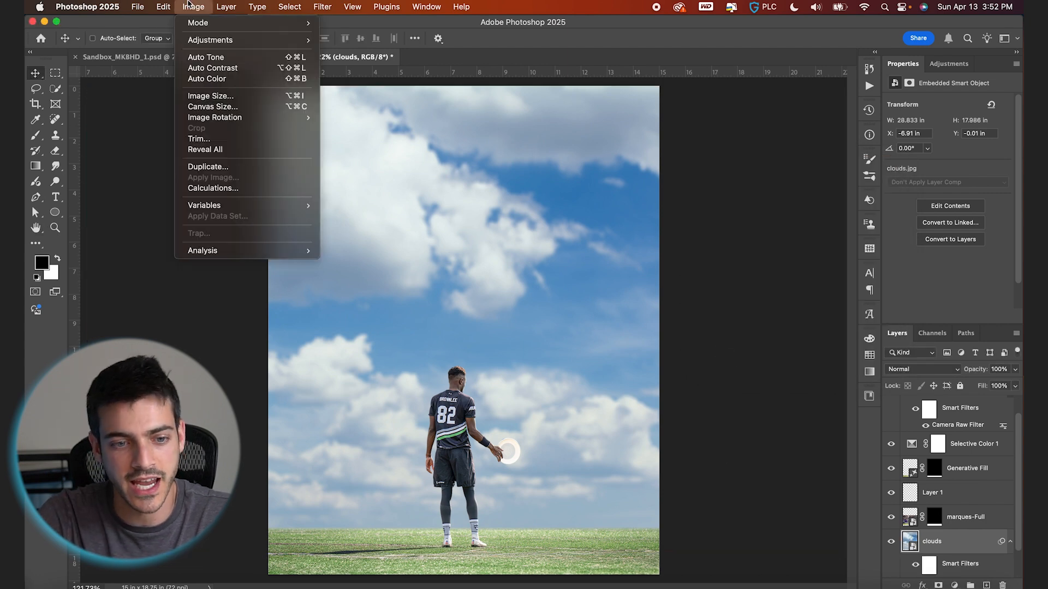
{"action": "left_click", "coordinate": [210, 96]}
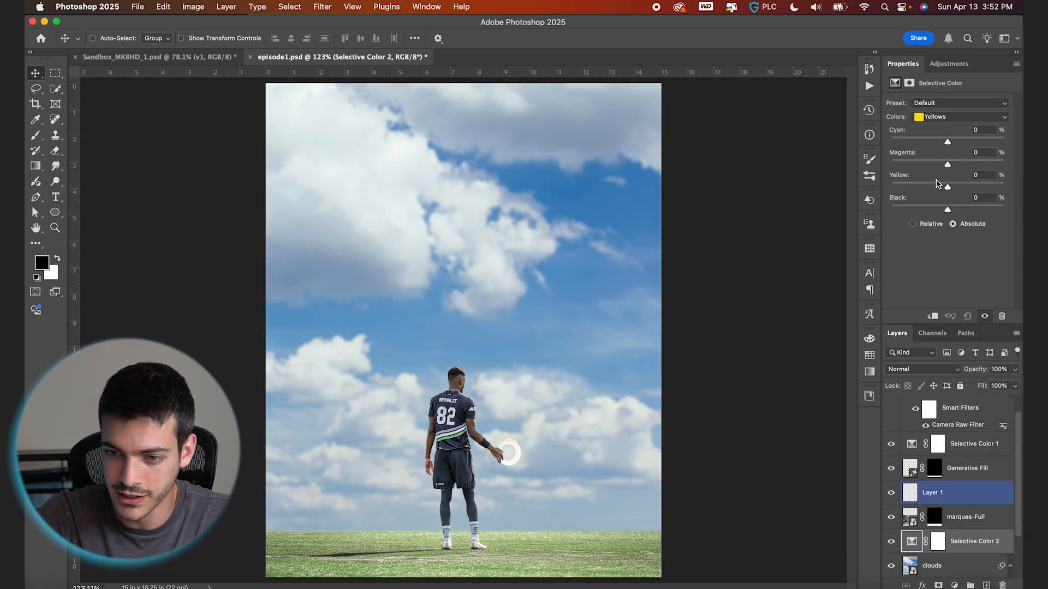
Set Selective Color 2 Blues to Cyan +37, Magenta -18, Yellow +26, Black -15.
{"action": "left_click", "coordinate": [959, 116]}
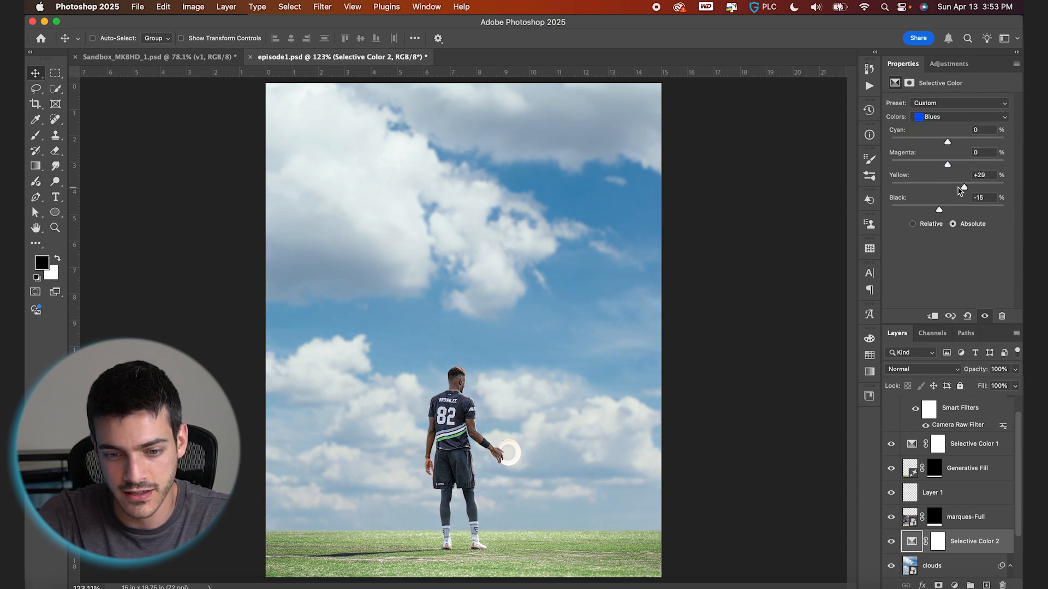
{"action": "left_click_drag", "start_coordinate": [948, 141], "coordinate": [969, 141]}
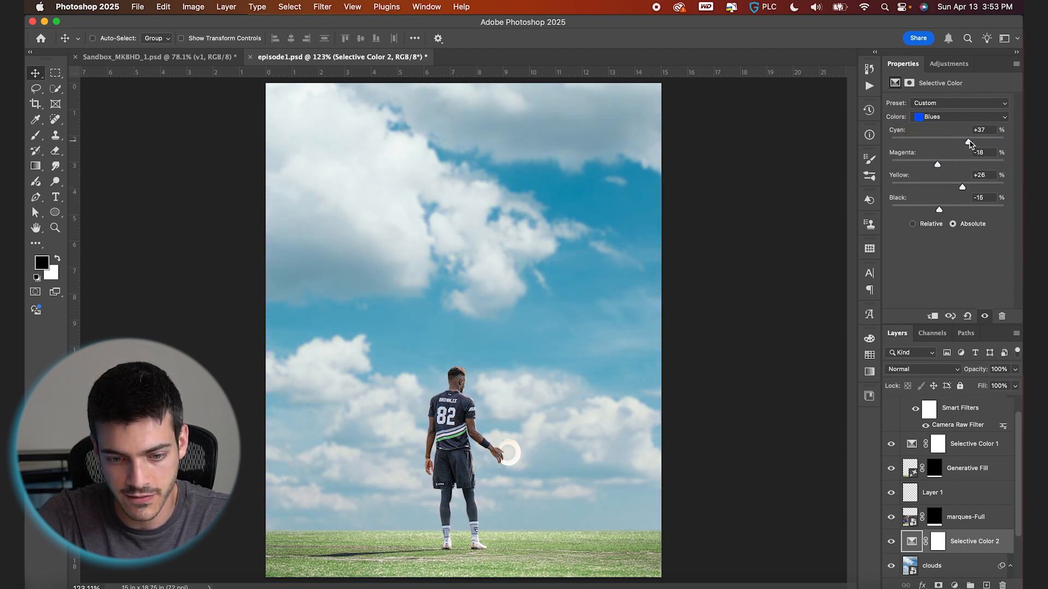
{"action": "left_click", "coordinate": [931, 567]}
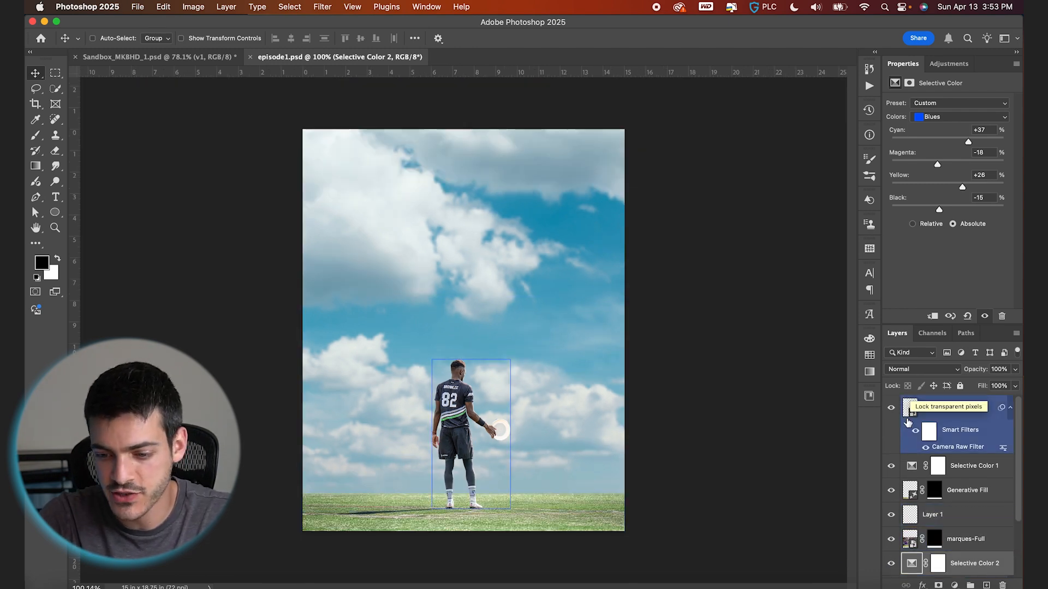
Add a third Selective Color adjustment clipped to the marques-cutout layer.
{"action": "left_click", "coordinate": [939, 585]}
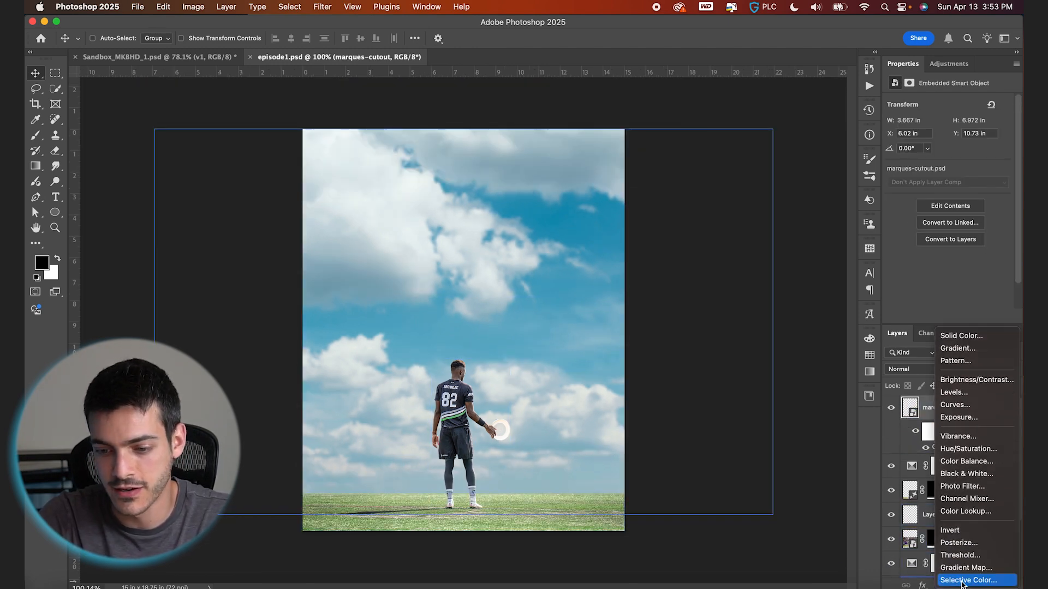
{"action": "left_click", "coordinate": [969, 580]}
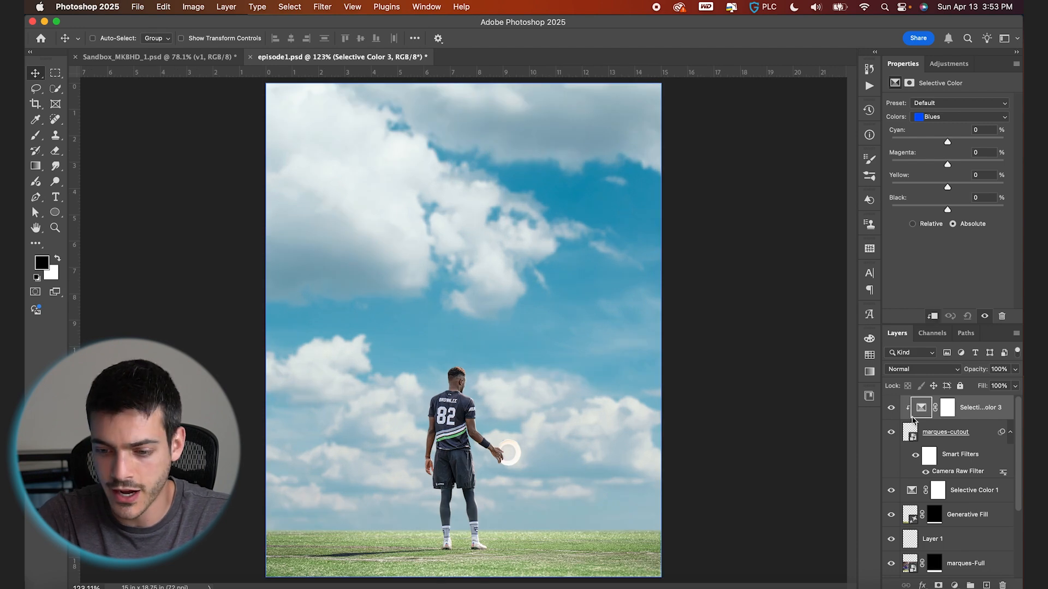
{"action": "left_click", "coordinate": [958, 117]}
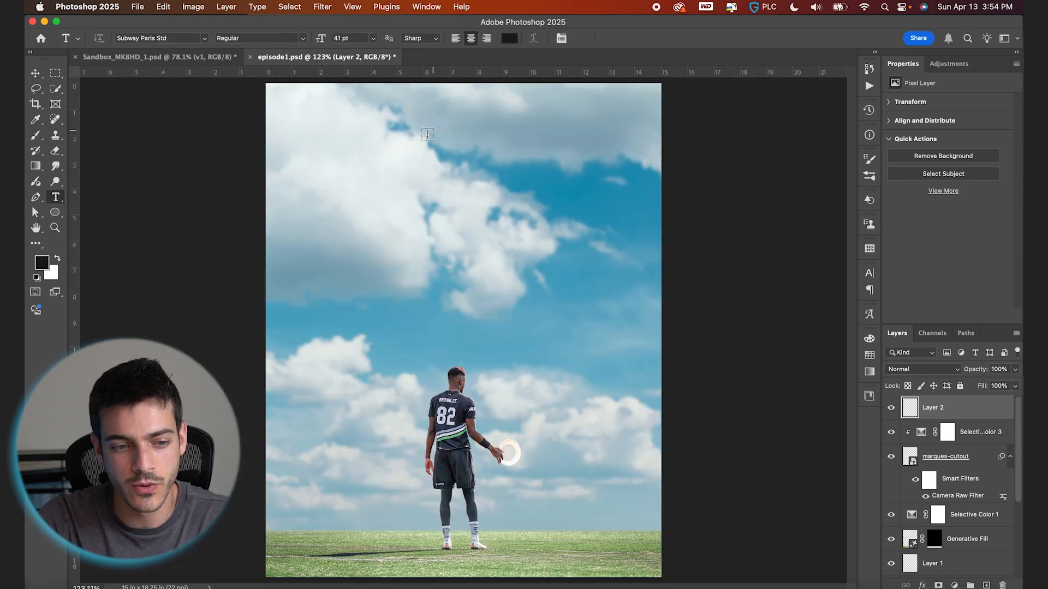
Set a BROWNLEE headline in the condensed Outward Block font at about 405 pt, centred in the sky.
{"action": "type", "text": "BROWNLEE"}
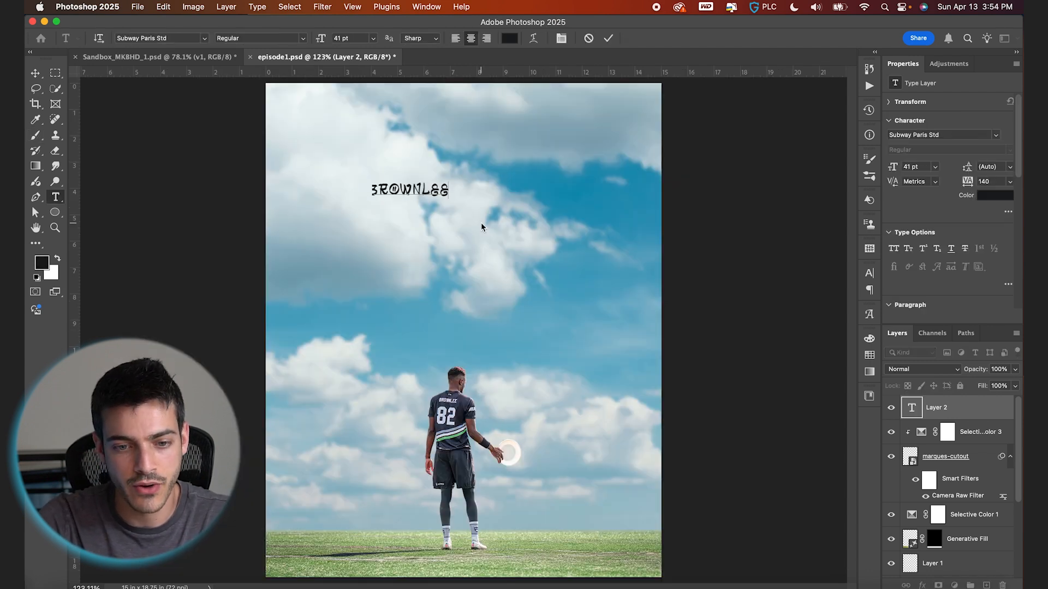
{"action": "left_click", "coordinate": [154, 39]}
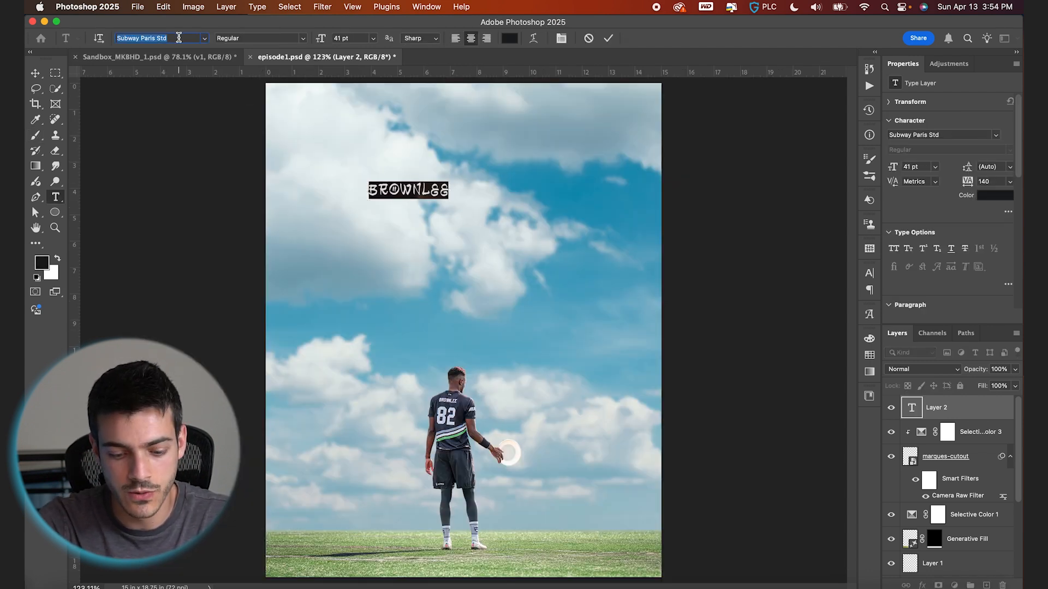
{"action": "left_click", "coordinate": [160, 39]}
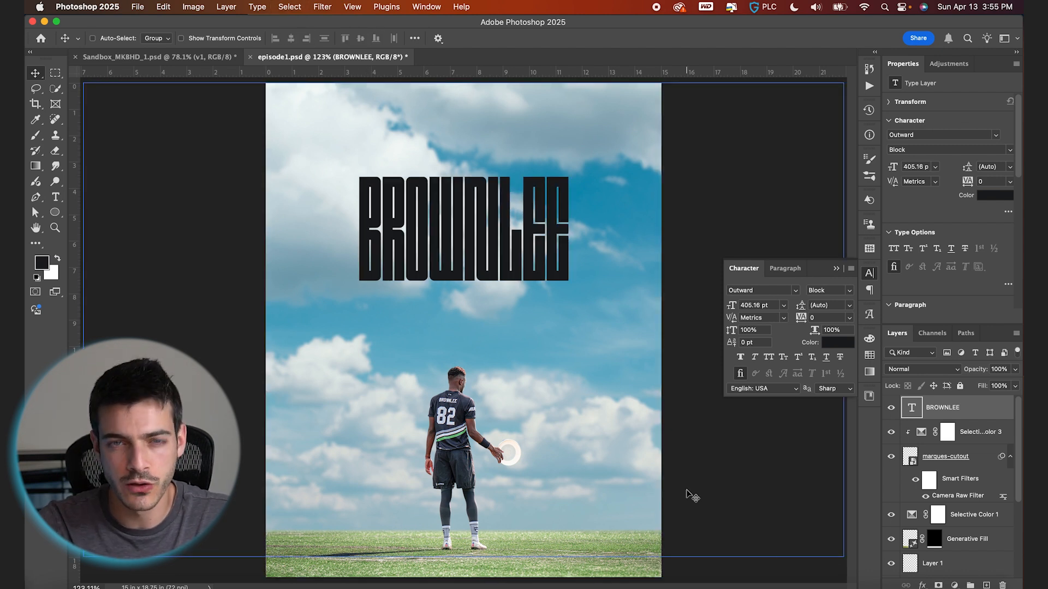
{"action": "mouse_move", "coordinate": [718, 421]}
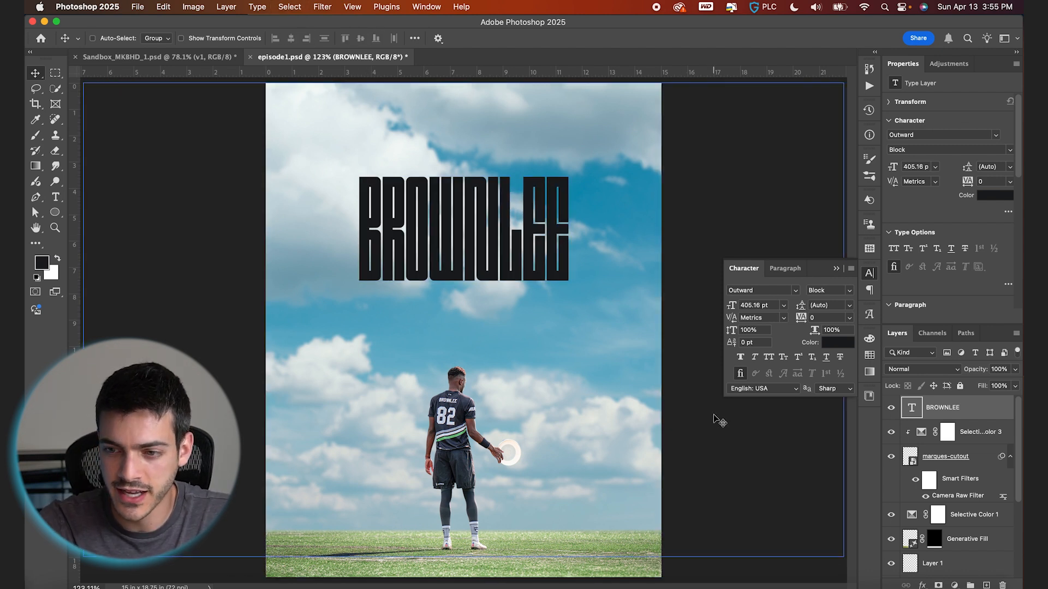
Create a MARQUES BROWNLEE caption in Times Regular at 15 pt with 360 tracking above the headline's left end.
{"action": "left_click", "coordinate": [371, 343]}
{"action": "type", "text": "times"}
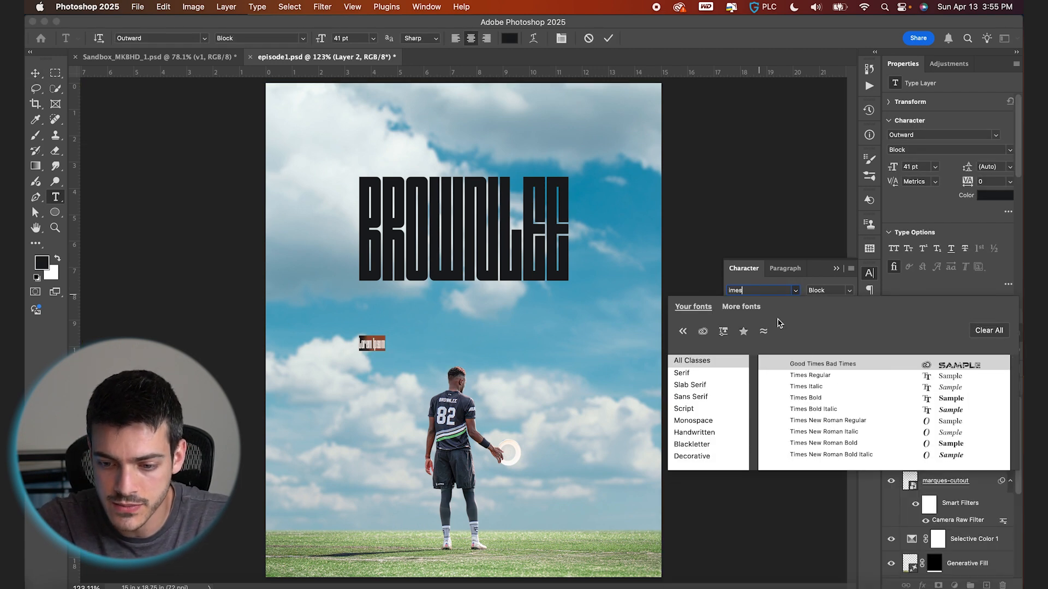
{"action": "left_click", "coordinate": [809, 375]}
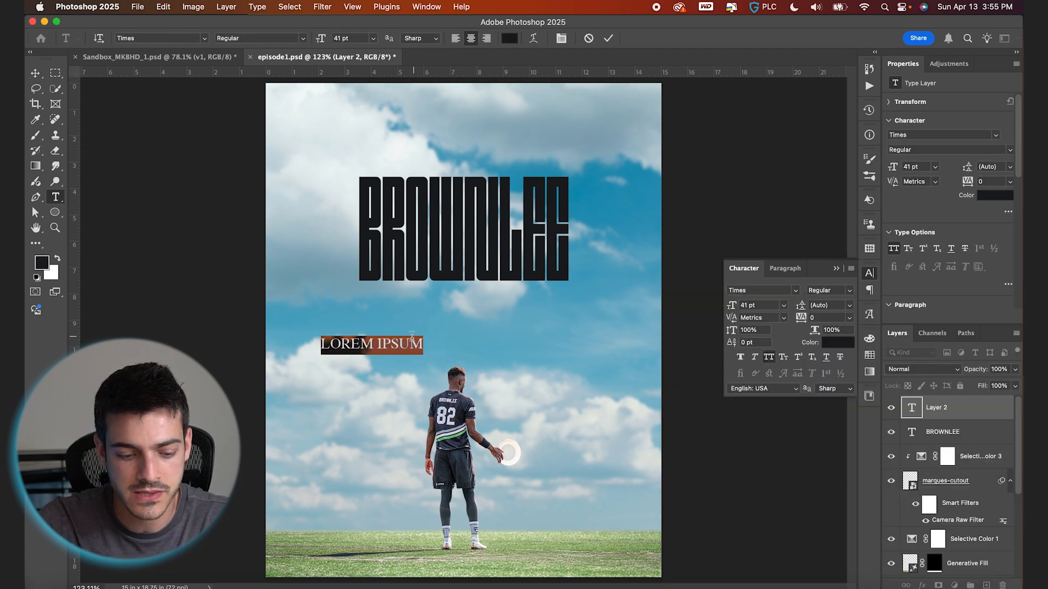
{"action": "type", "text": "MARQUES BROWNEL"}
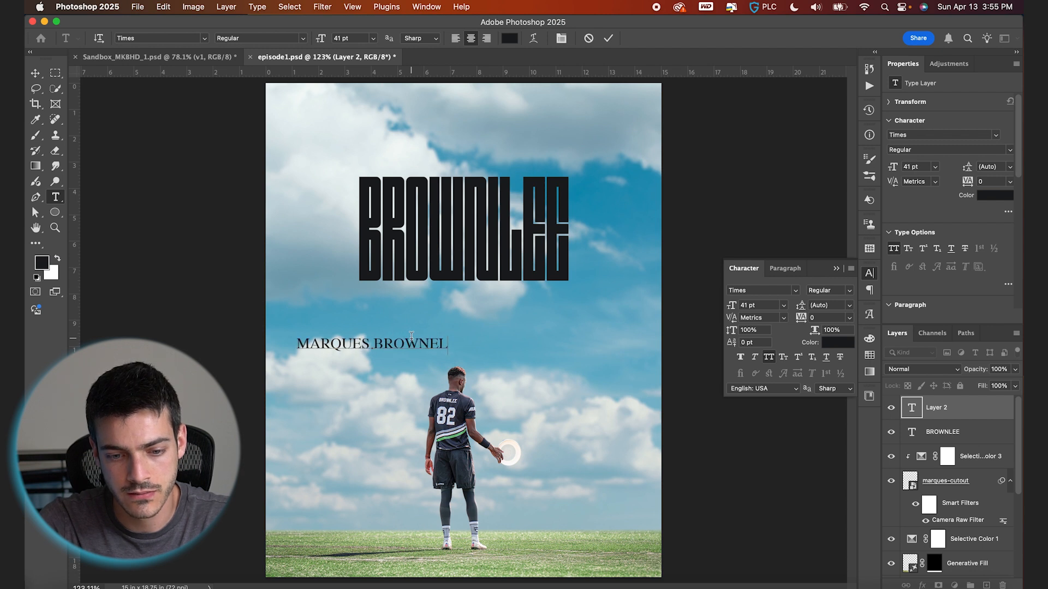
{"action": "type", "text": "MARQUES BROWNLEE"}
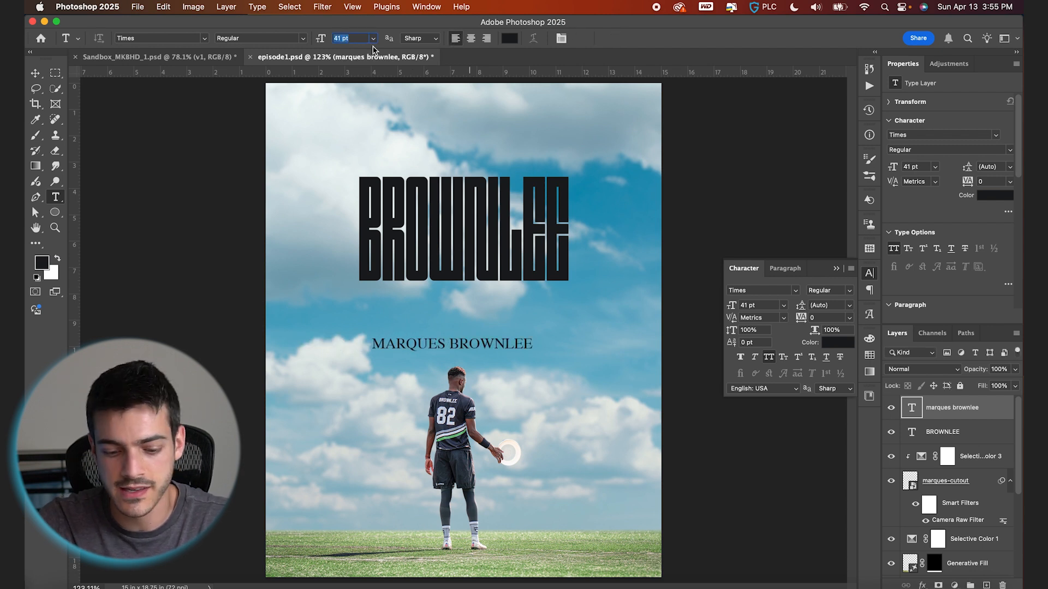
{"action": "type", "text": "15"}
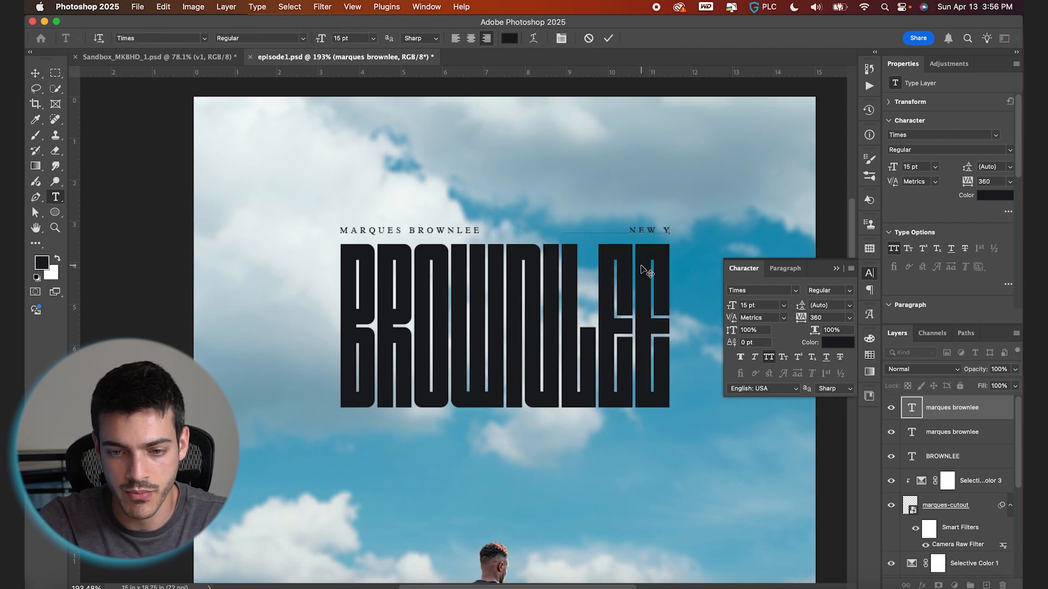
Caption NEW YORK EMPIRE on the right, copy both captions beneath BROWNLEE and reword the lower-left one to YEAR NINE.
{"action": "type", "text": "NEW YORK EMPIRE"}
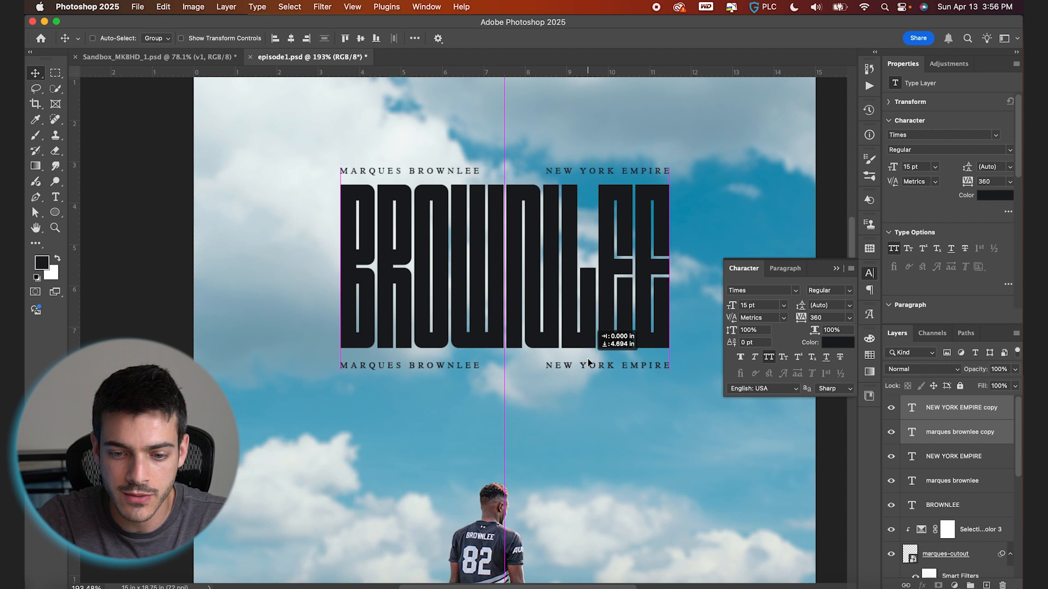
{"action": "left_click", "coordinate": [941, 505]}
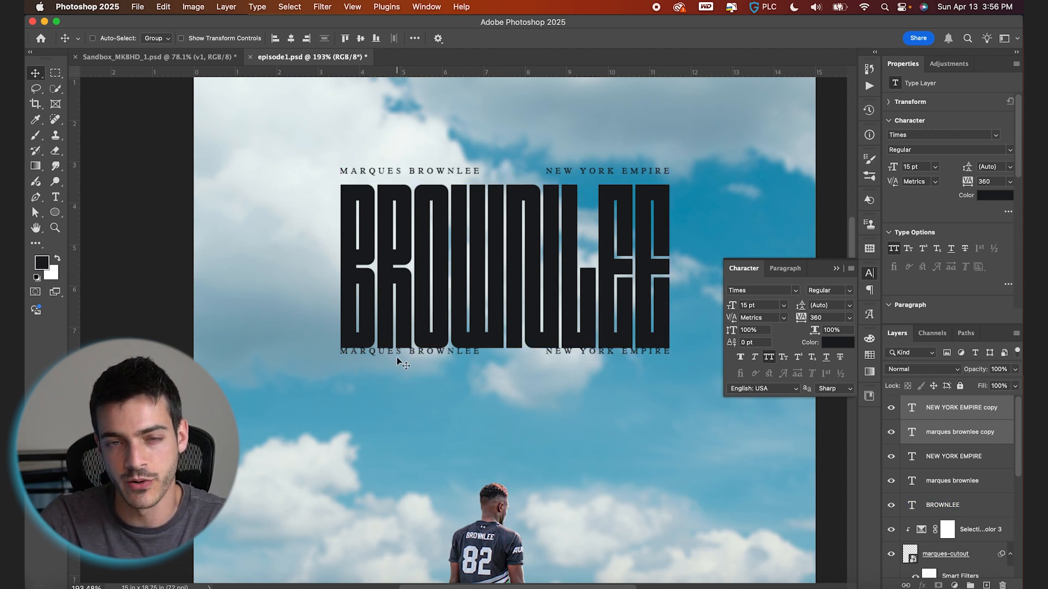
{"action": "left_click", "coordinate": [942, 504]}
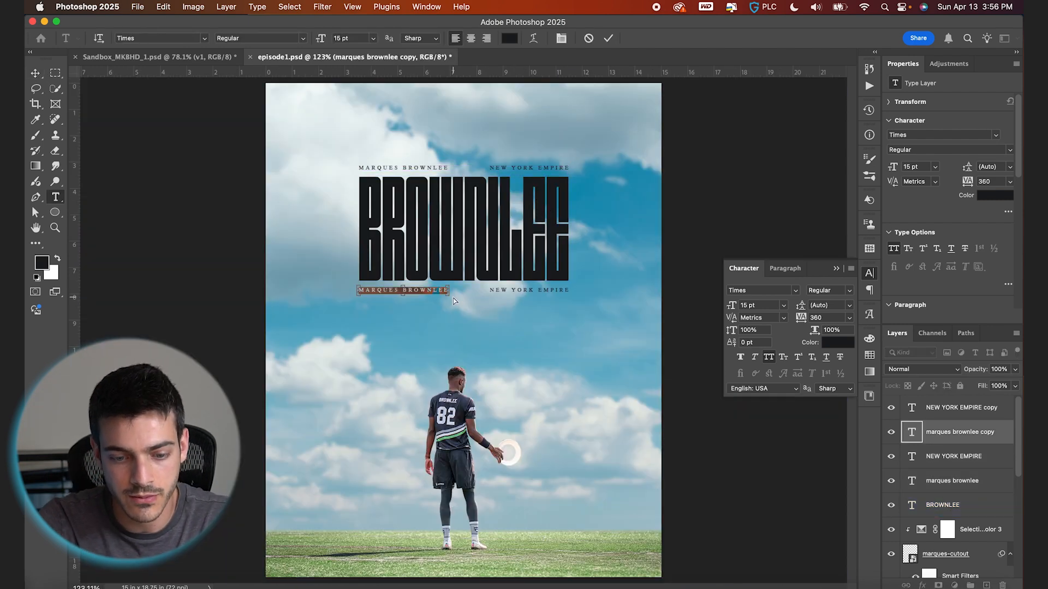
{"action": "type", "text": "YEAR NINE"}
{"action": "left_click", "coordinate": [530, 290]}
{"action": "type", "text": "NUMBER EIGHTY-TWO"}
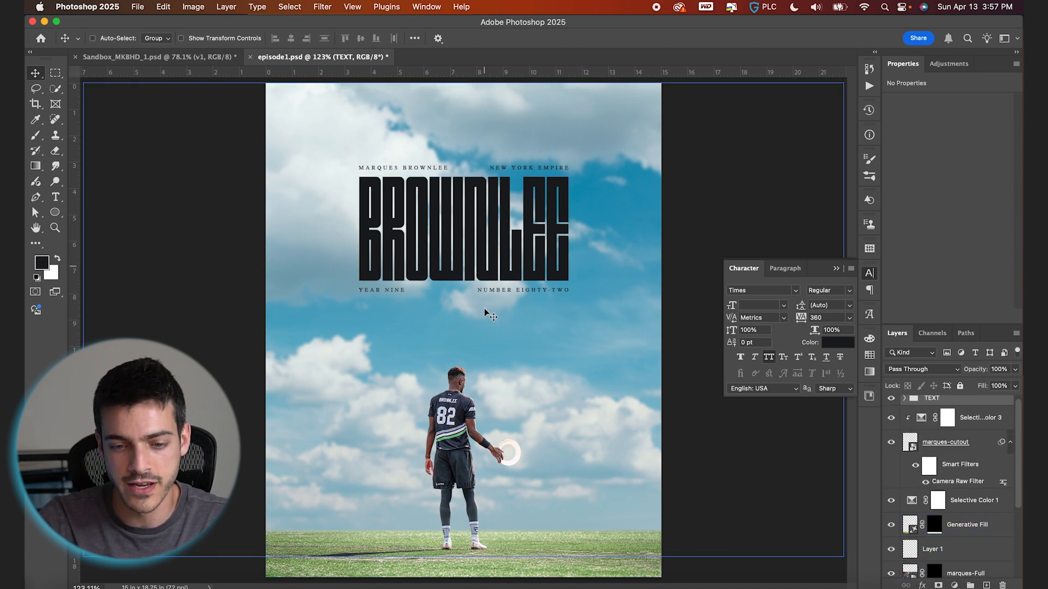
Group the captions as TEXT, add a white Gradient Fill over the sky and stamp a merged copy into a FINISHING group.
{"action": "left_click", "coordinate": [976, 499]}
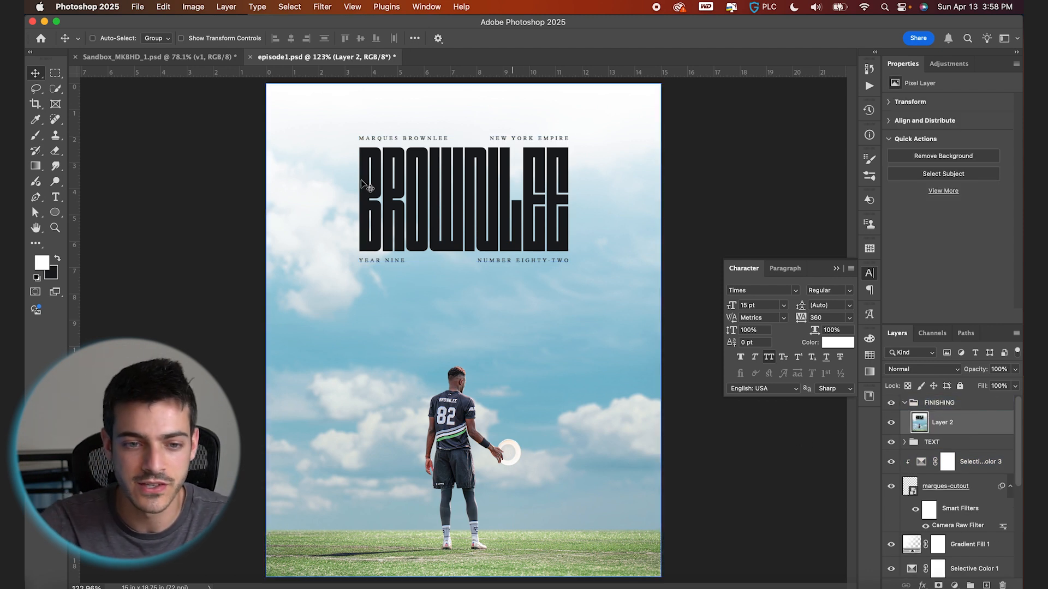
Convert the merged Layer 2 to a smart object and launch the Camera Raw Filter on it.
{"action": "left_click", "coordinate": [322, 7]}
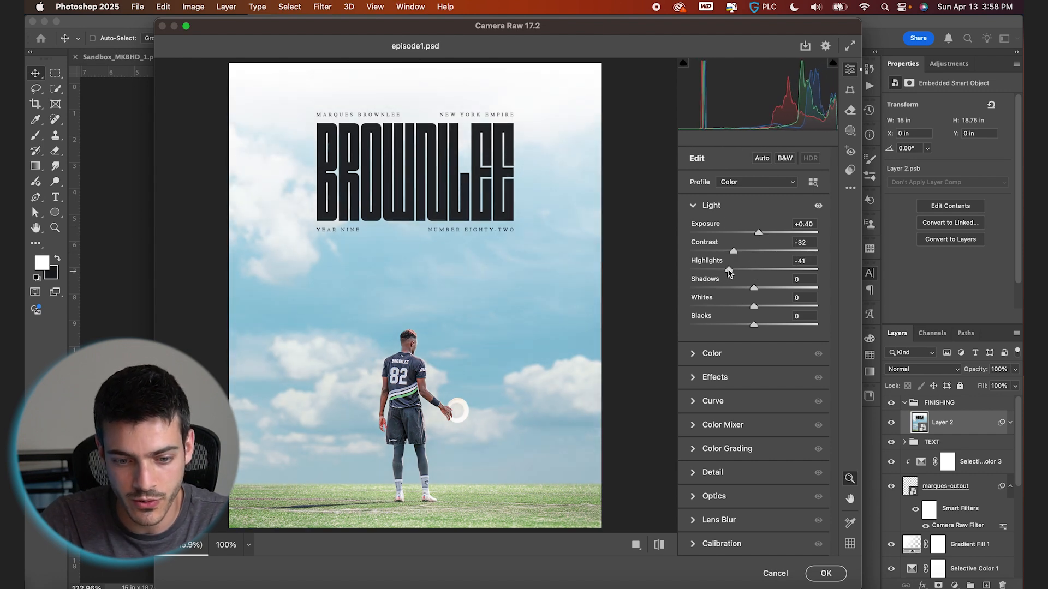
Lift Shadows to about +9 and warm the white balance with Temperature +23.
{"action": "left_click_drag", "start_coordinate": [755, 287], "coordinate": [764, 287]}
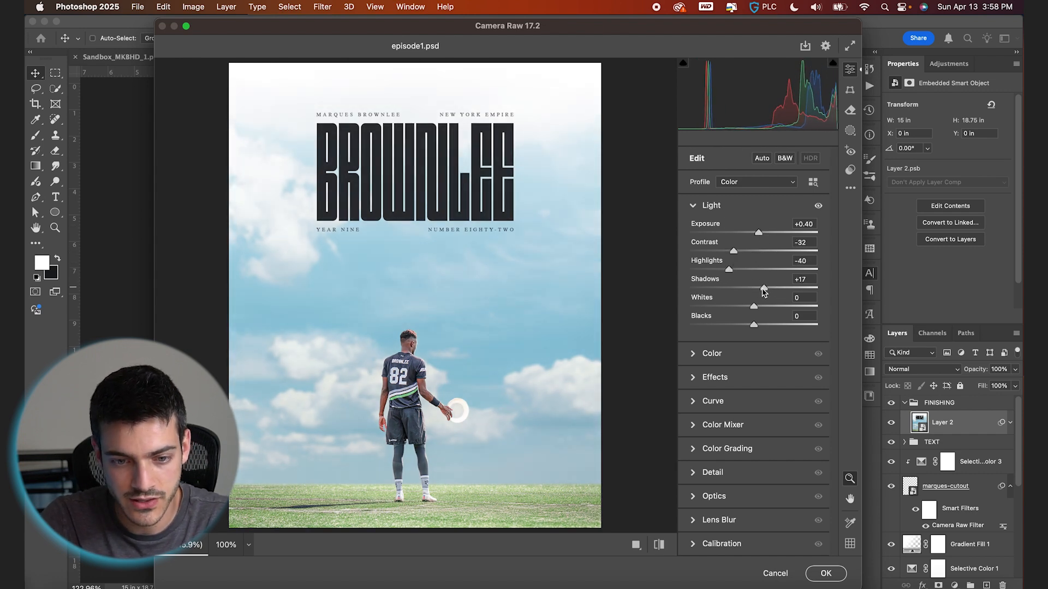
{"action": "left_click_drag", "start_coordinate": [764, 287], "coordinate": [755, 287]}
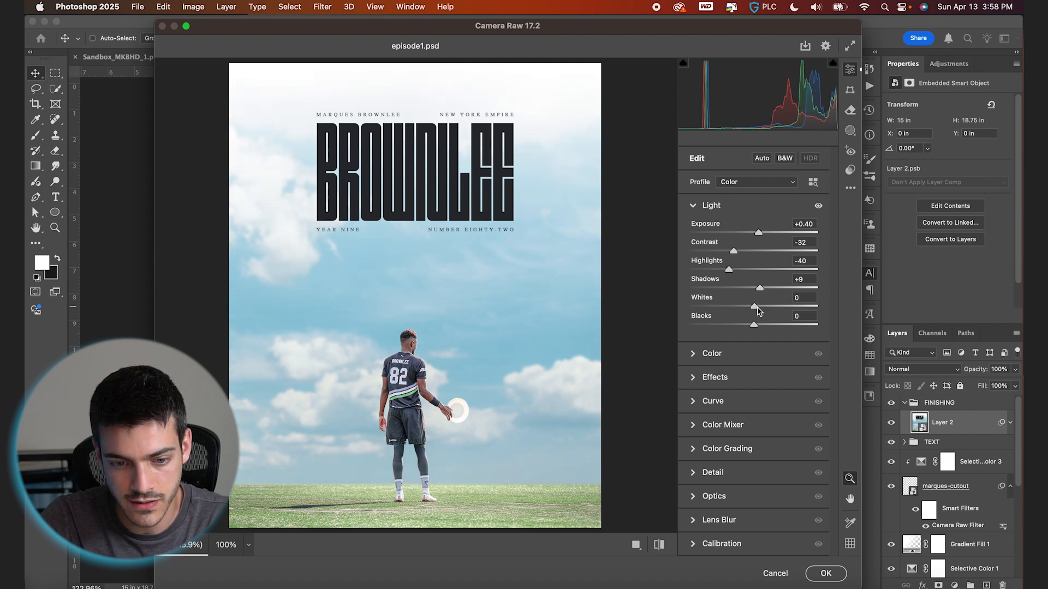
{"action": "left_click", "coordinate": [712, 229]}
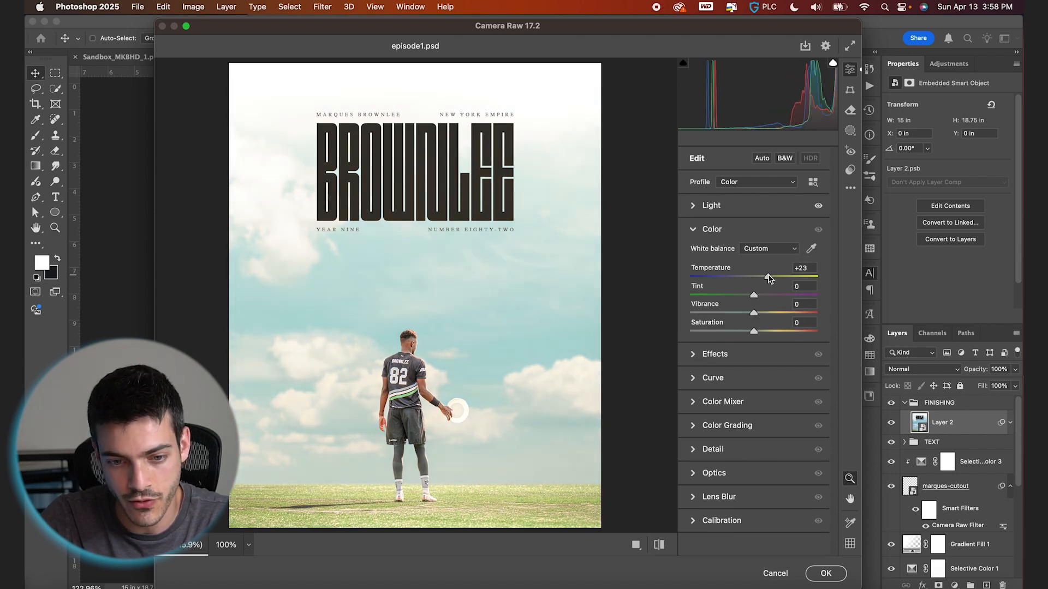
{"action": "left_click_drag", "start_coordinate": [768, 278], "coordinate": [754, 277]}
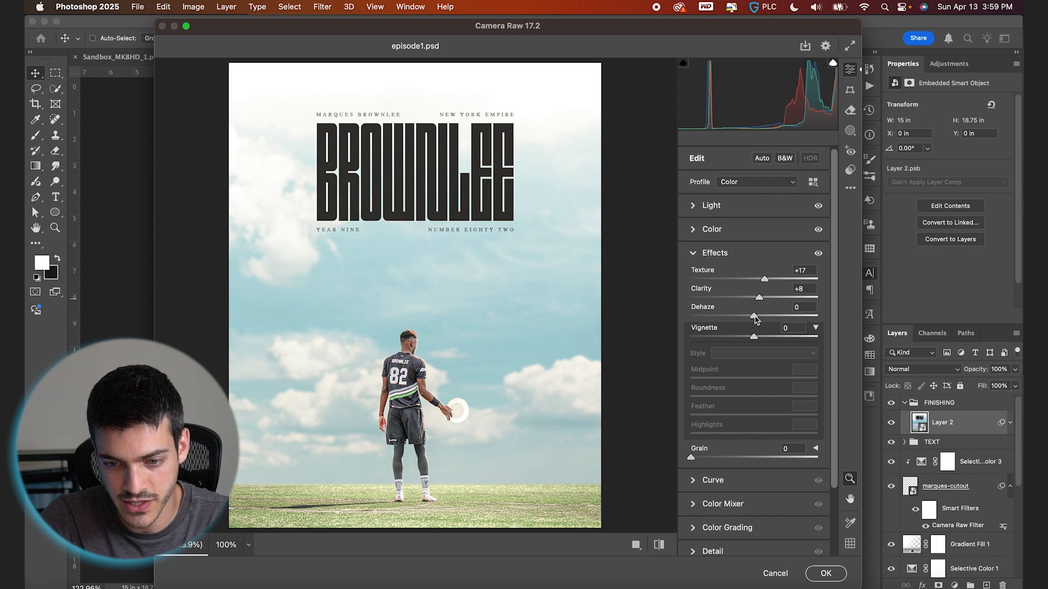
Add a -28 vignette, lift the tone curve and apply the Camera Raw grade.
{"action": "left_click_drag", "start_coordinate": [754, 337], "coordinate": [737, 337]}
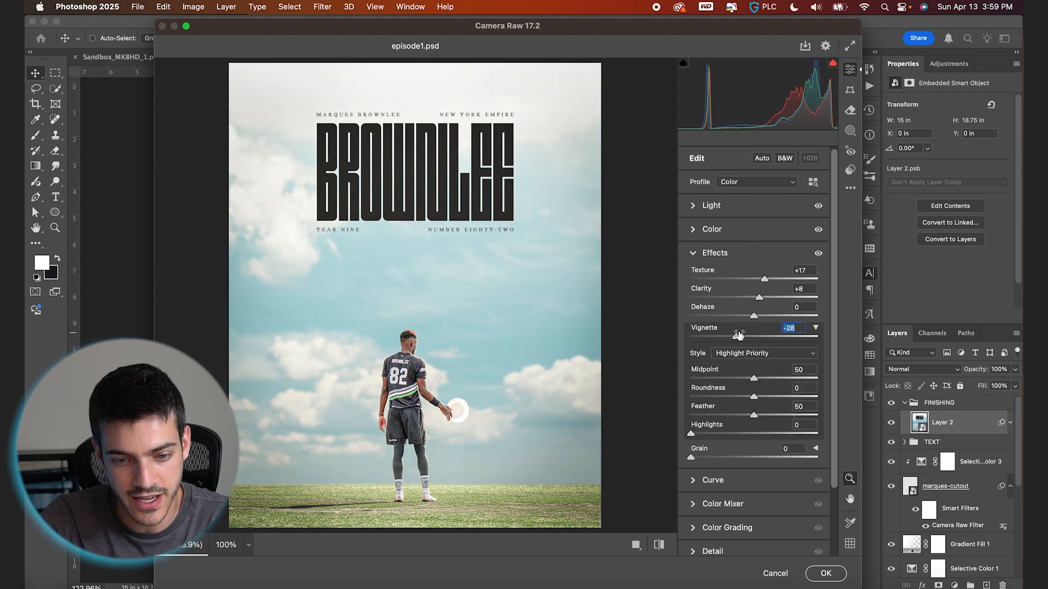
{"action": "left_click", "coordinate": [712, 277]}
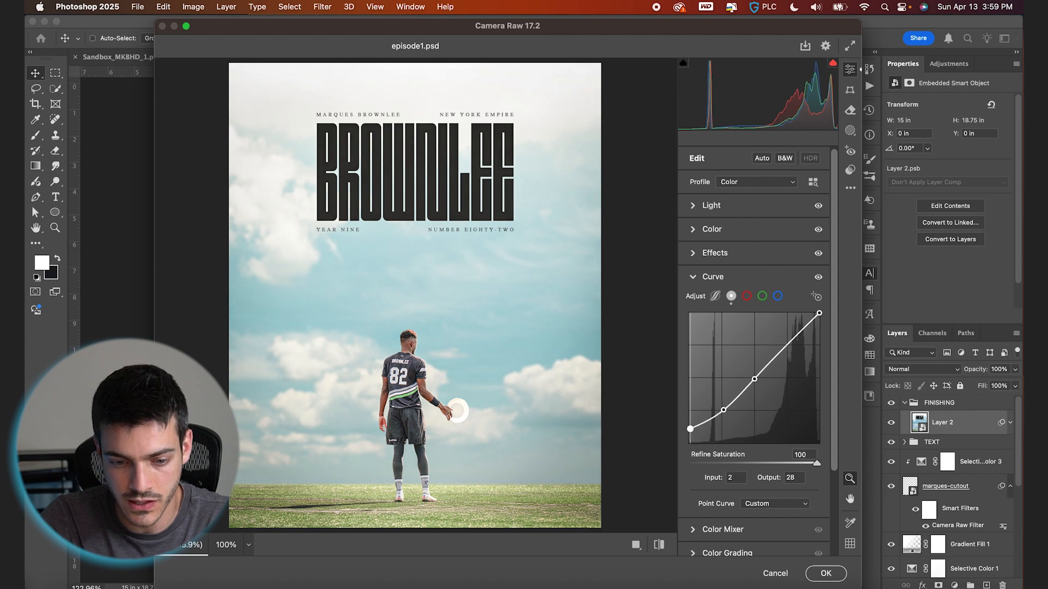
{"action": "left_click", "coordinate": [825, 573]}
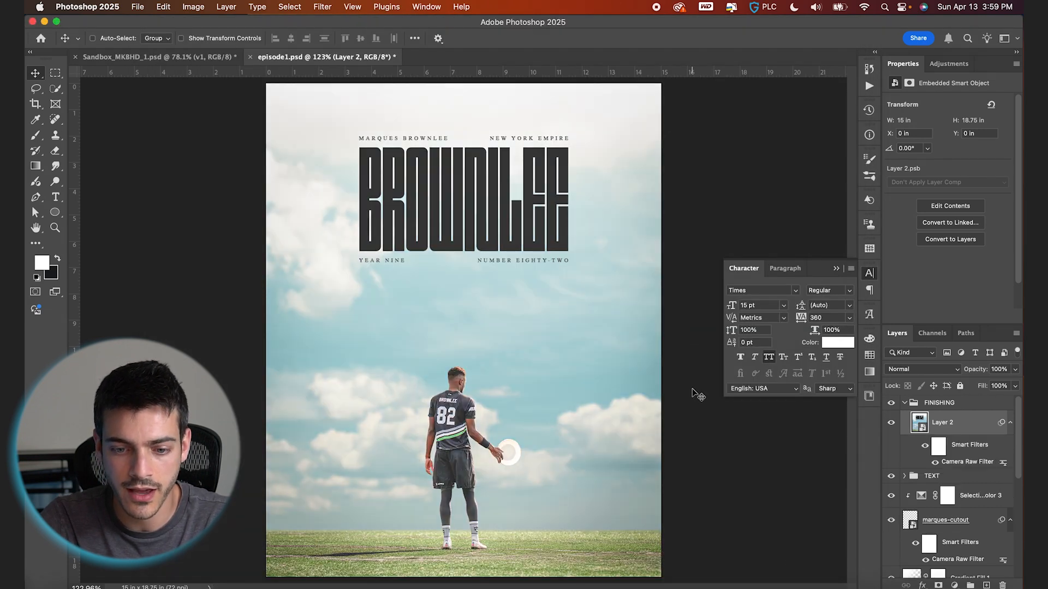